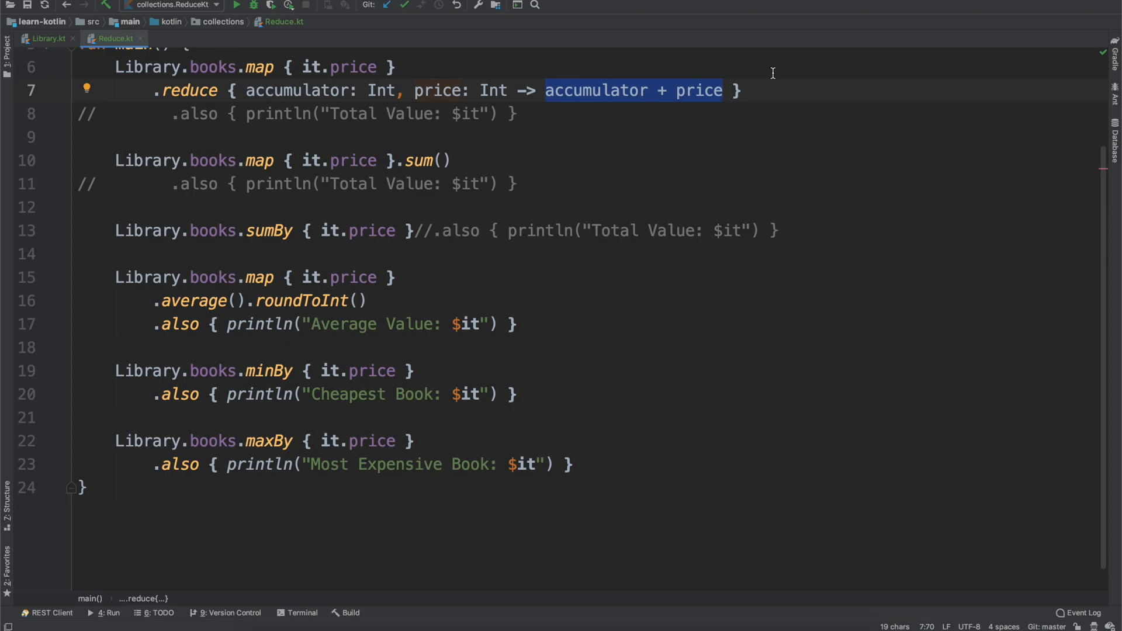
Add a Kotlin file named SortBy to the collections package and write fun main() {}
click(744, 90)
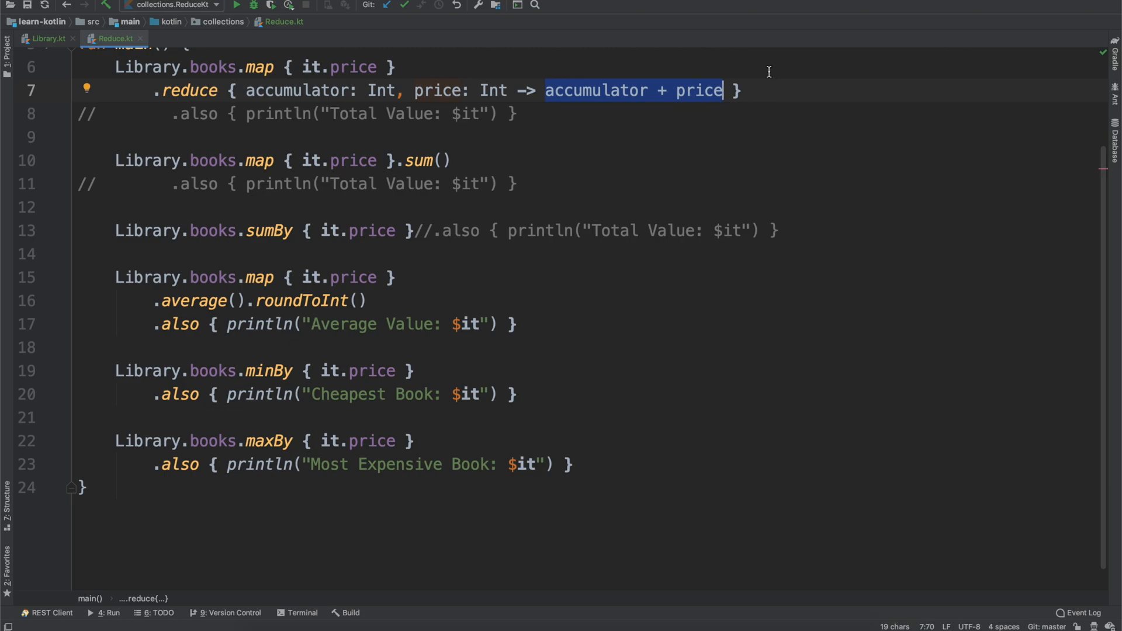
mouse_move(691, 58)
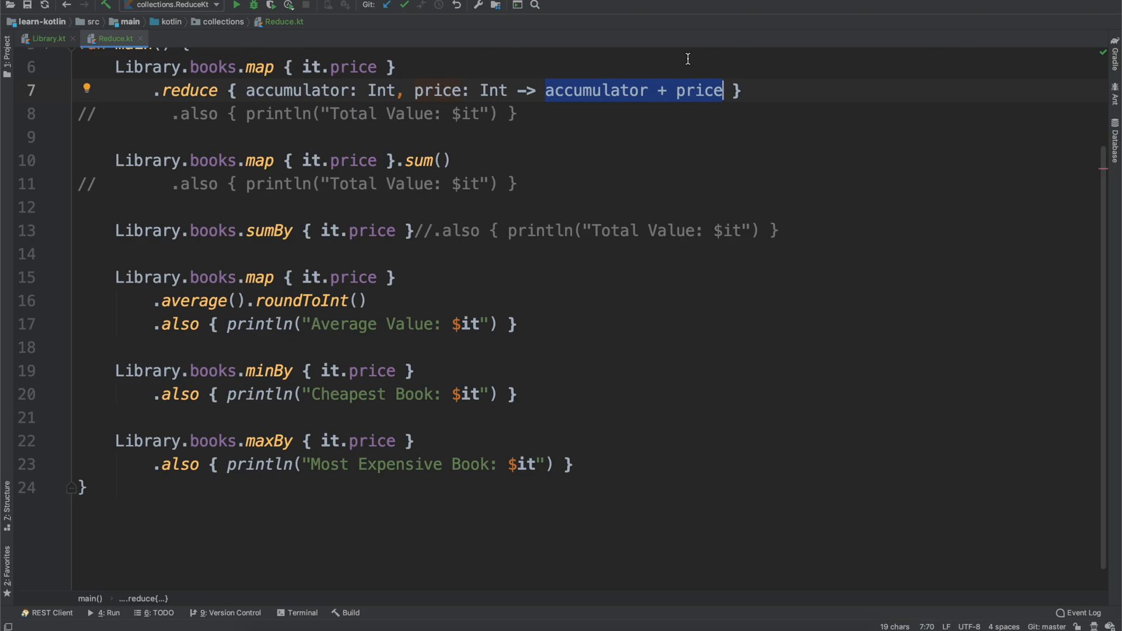
mouse_move(100, 85)
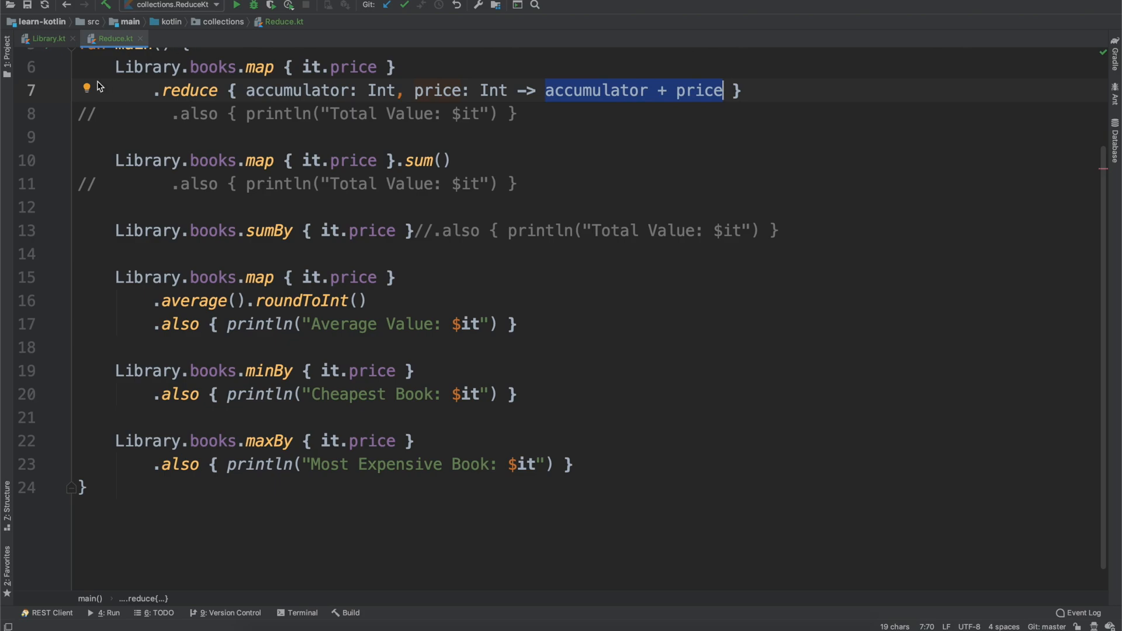
click(7, 50)
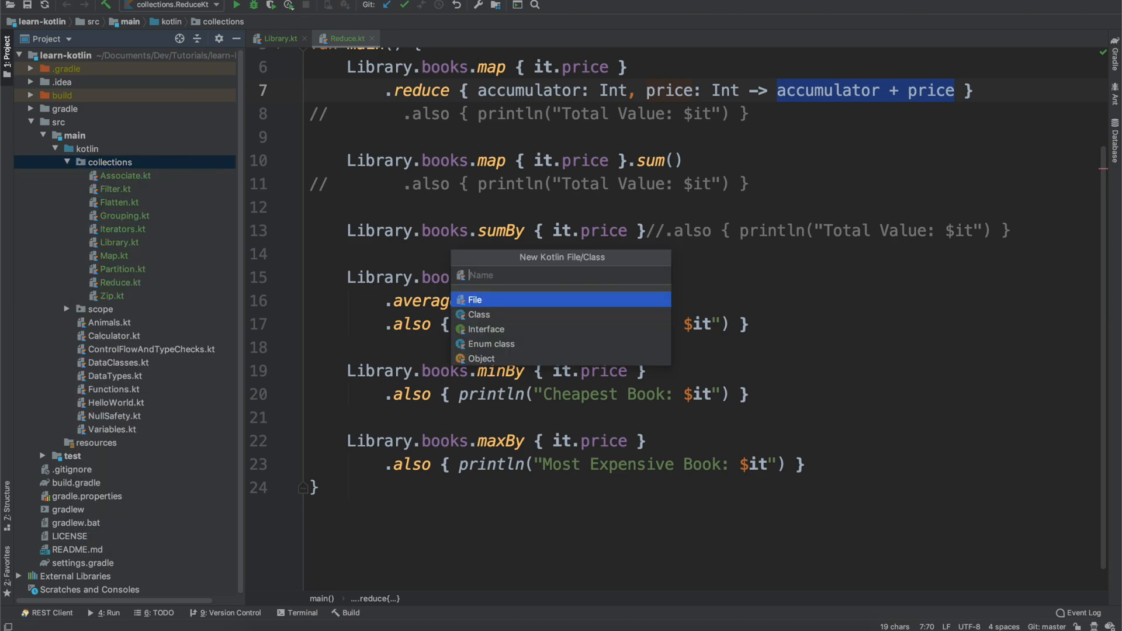
text(Sort)
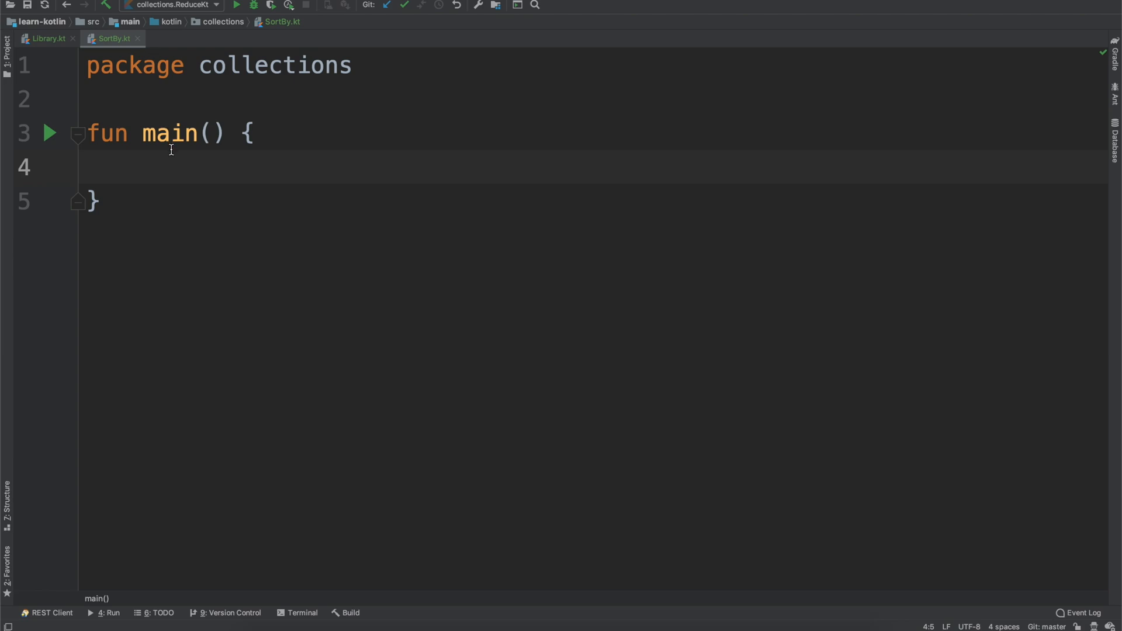
click(143, 166)
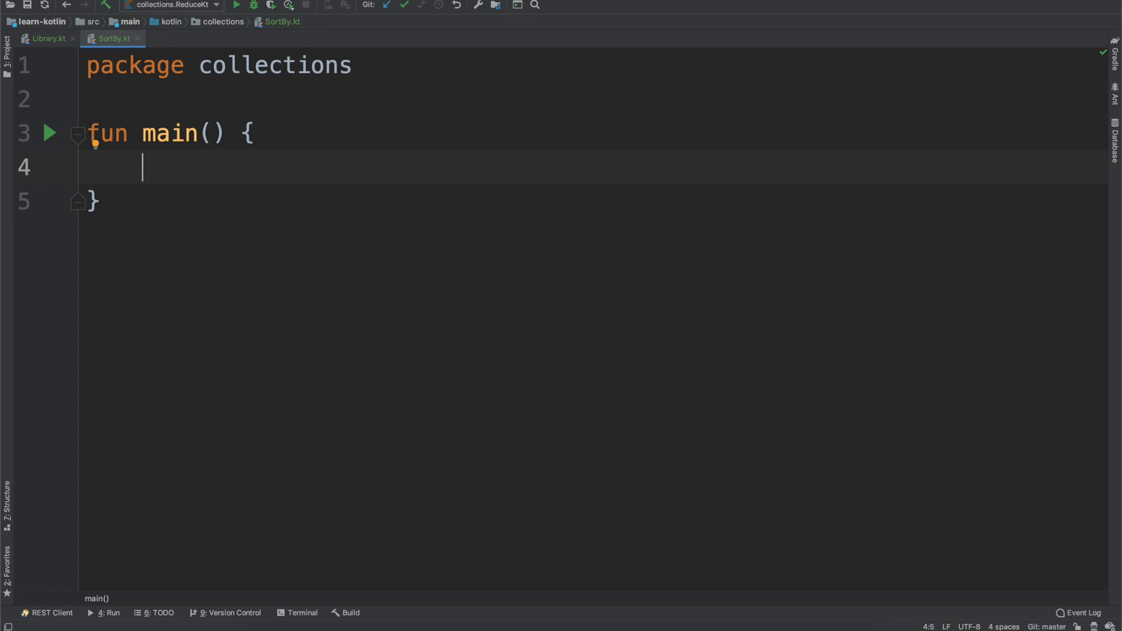
Sort listOf(10, 4, 3, 1, 57, 80, 0, -12) with sorted(), print it, run, and hide output
text(listOf(10, 4, 3, 1, 57, 80, 0, -12))
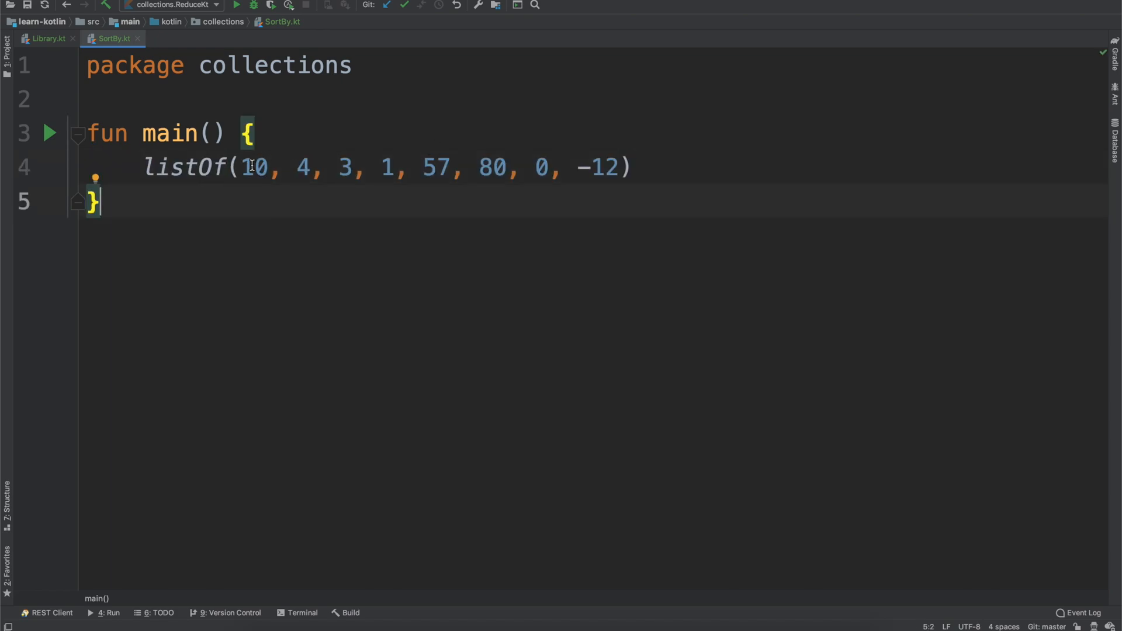
mouse_move(770, 509)
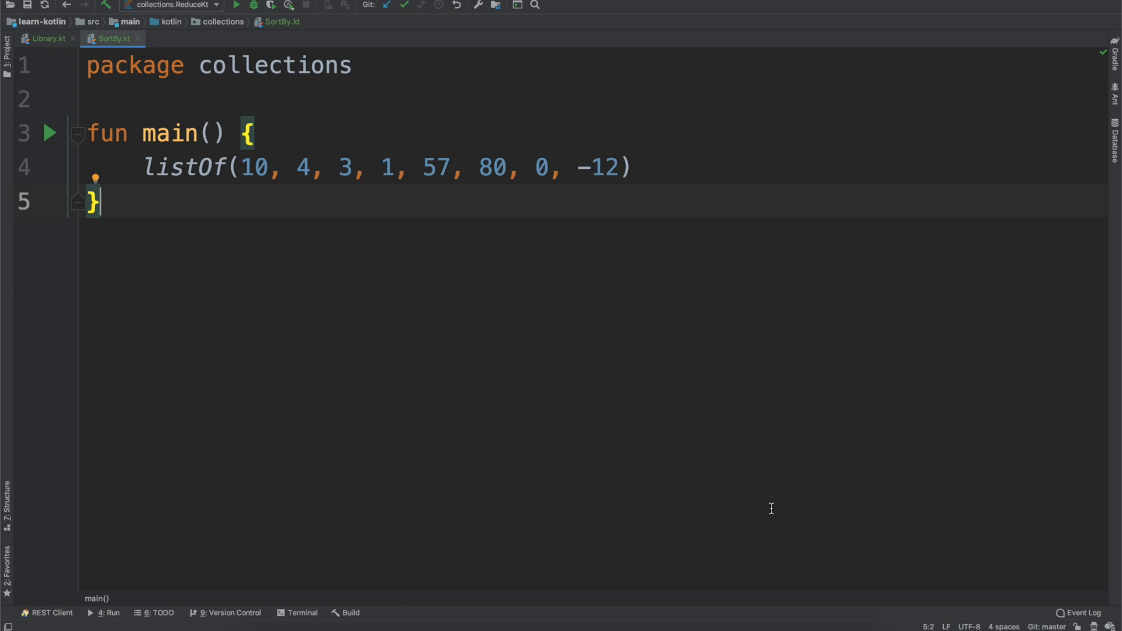
mouse_move(698, 167)
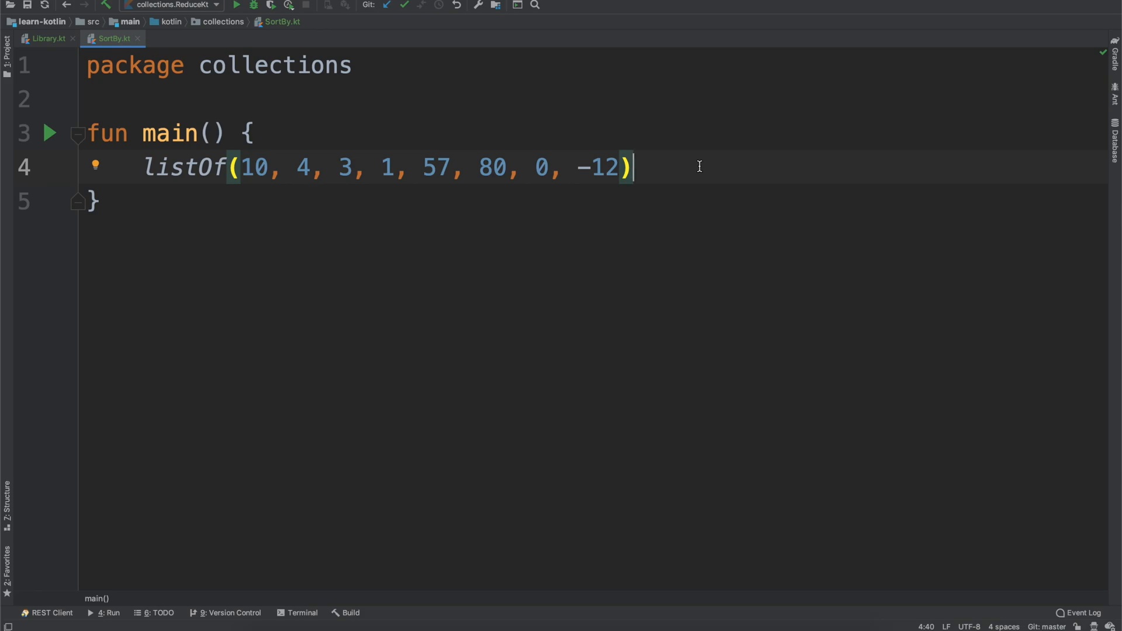
text(.sort)
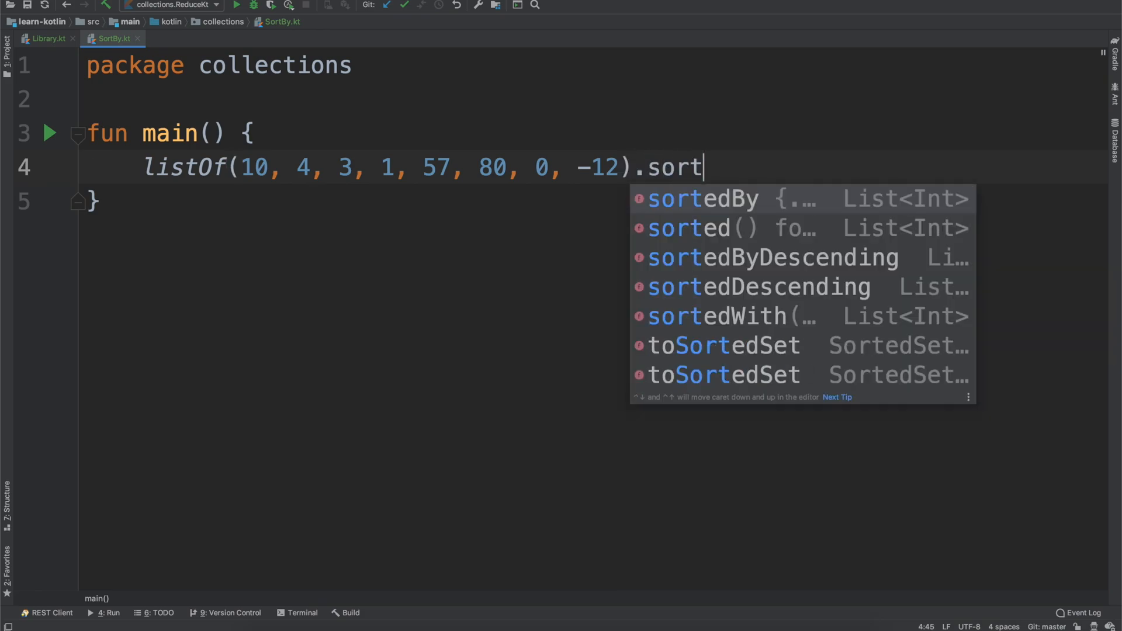
click(687, 227)
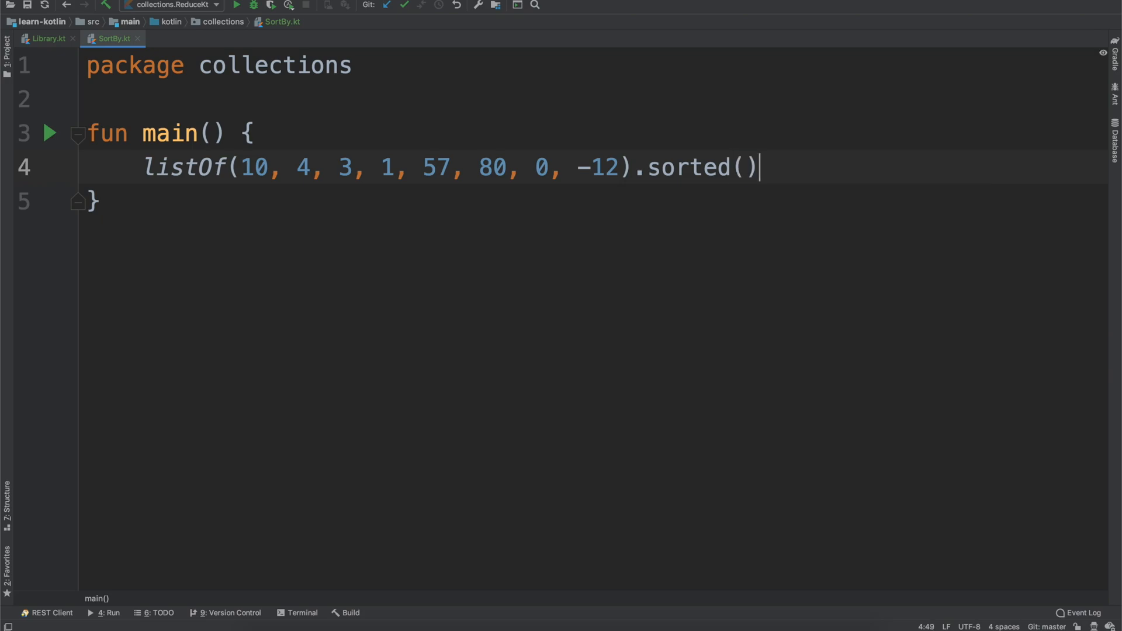
text(.also { pr)
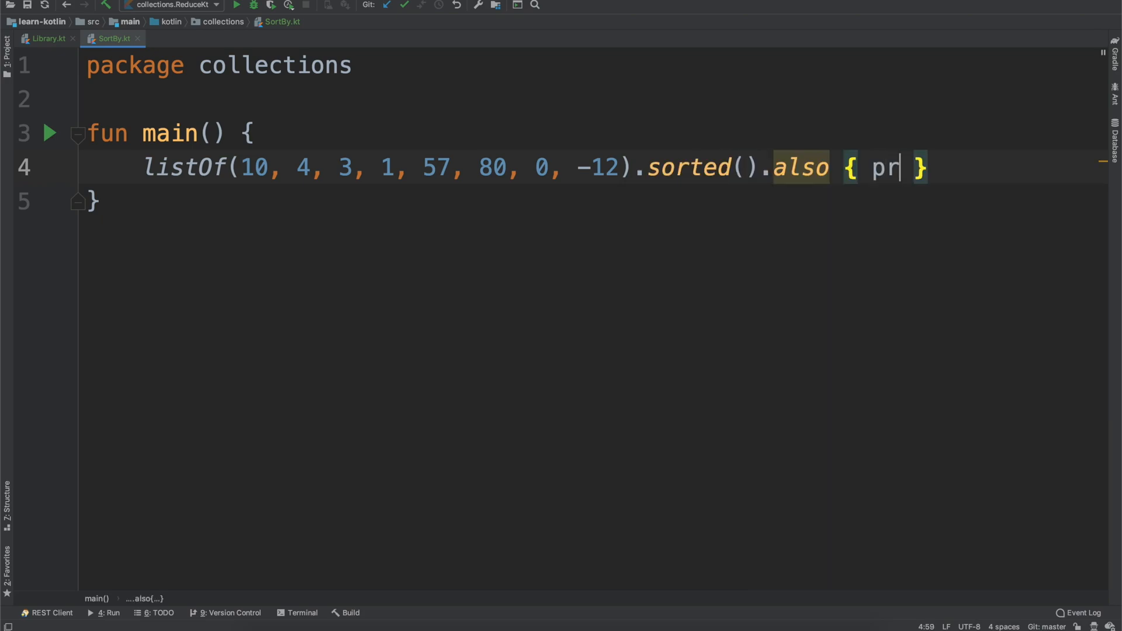
text(intln())
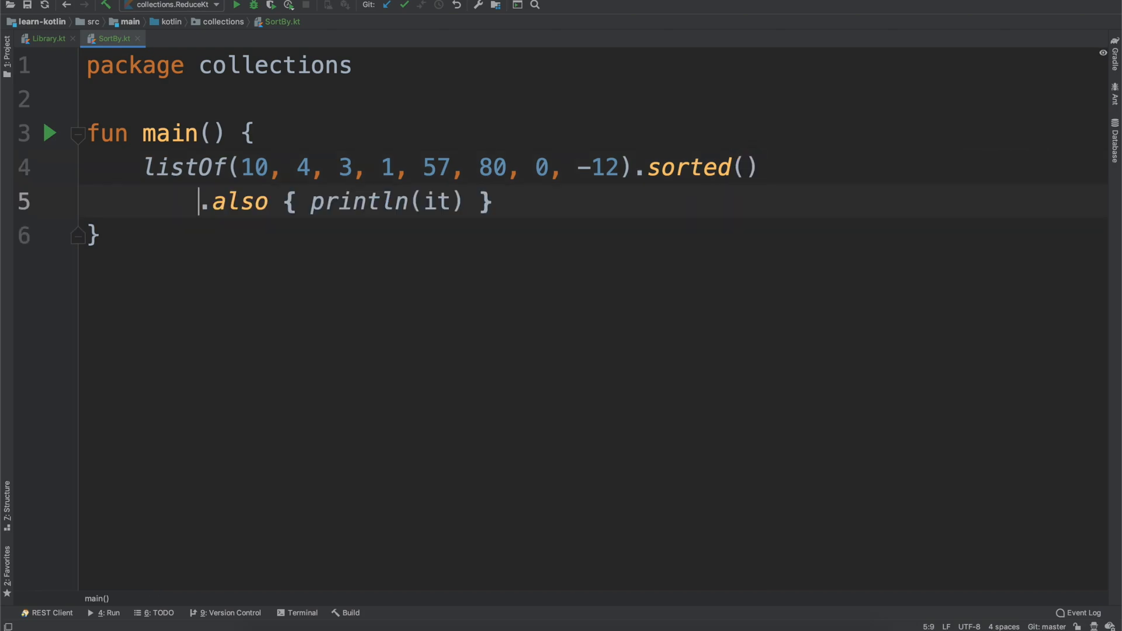
click(235, 5)
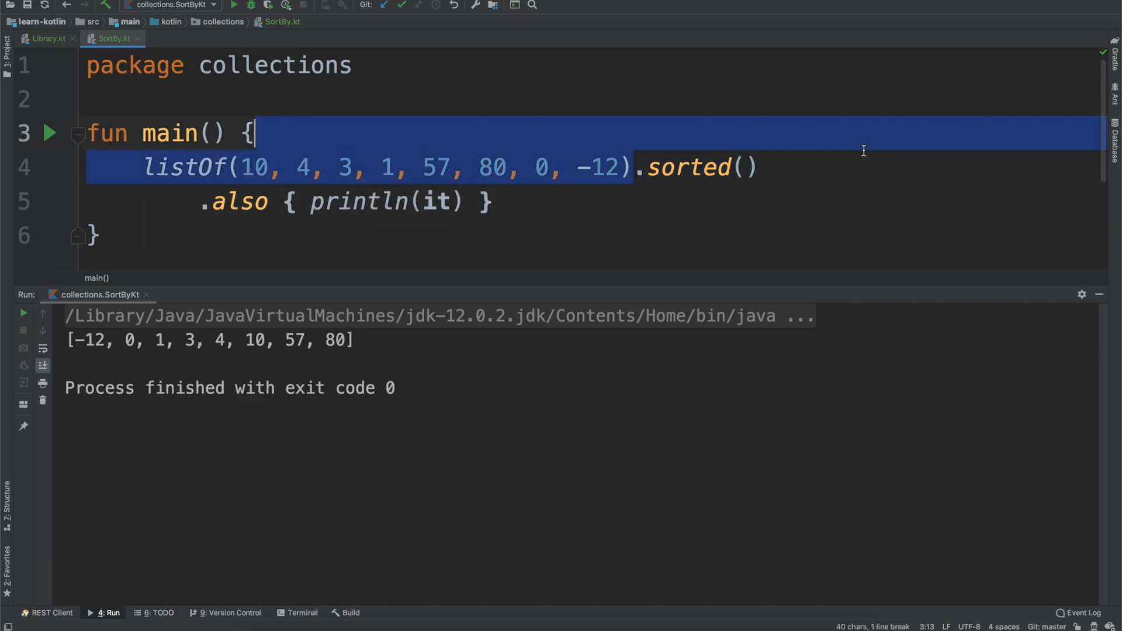
double_click(687, 167)
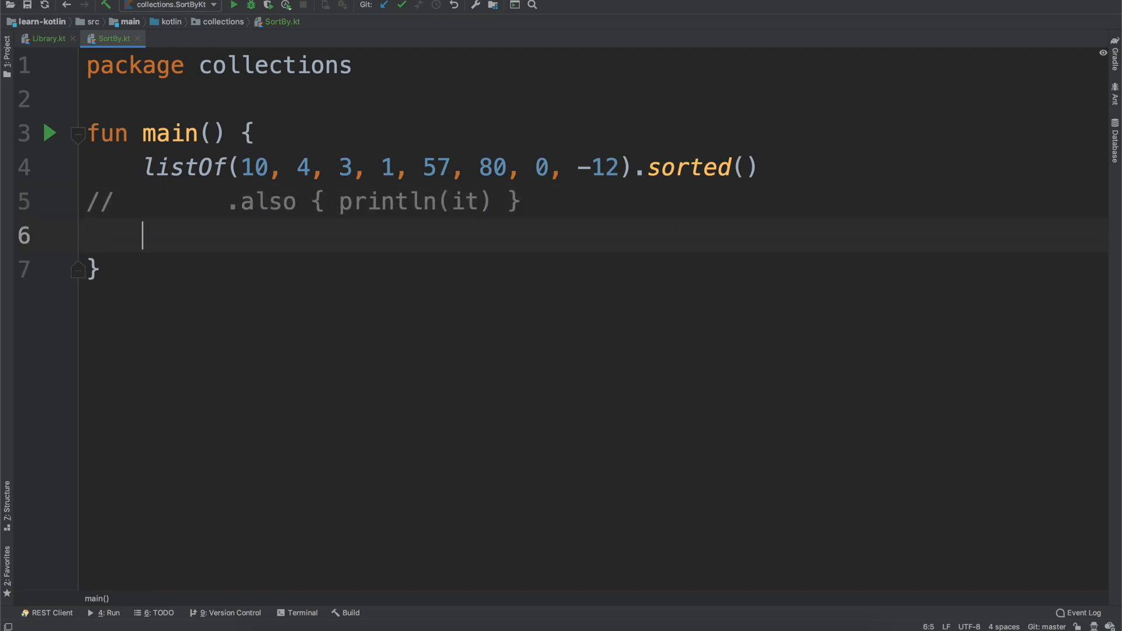
Write Library.books.sorted() on a new line, flagged because Book isn't Comparable<Book>
text(Library.books)
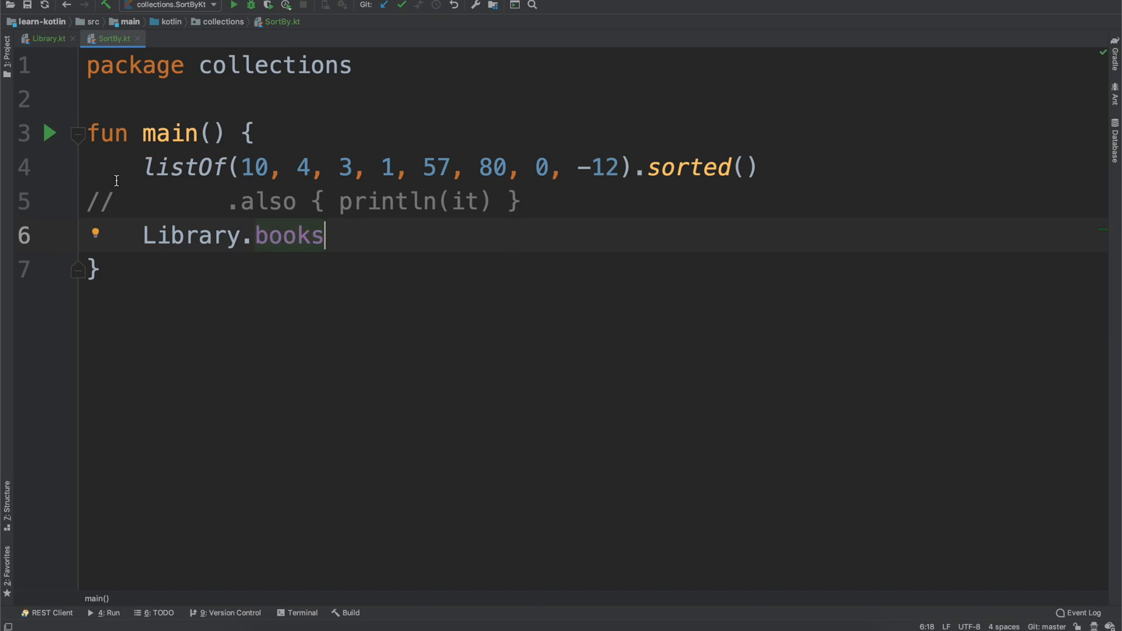
key(Enter)
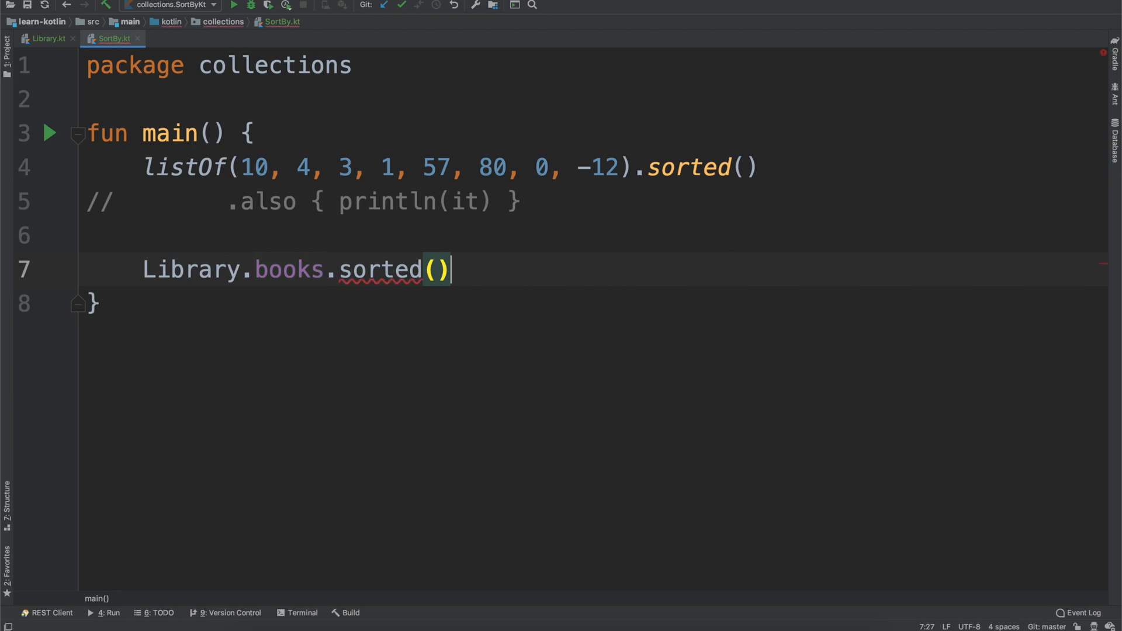
mouse_move(411, 271)
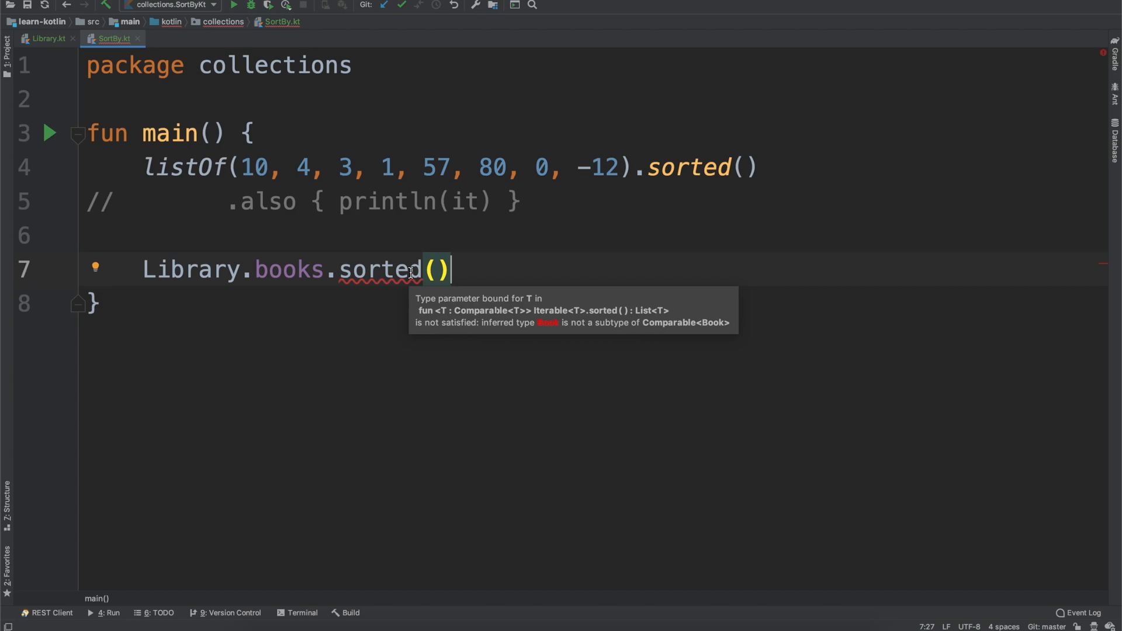
mouse_move(313, 226)
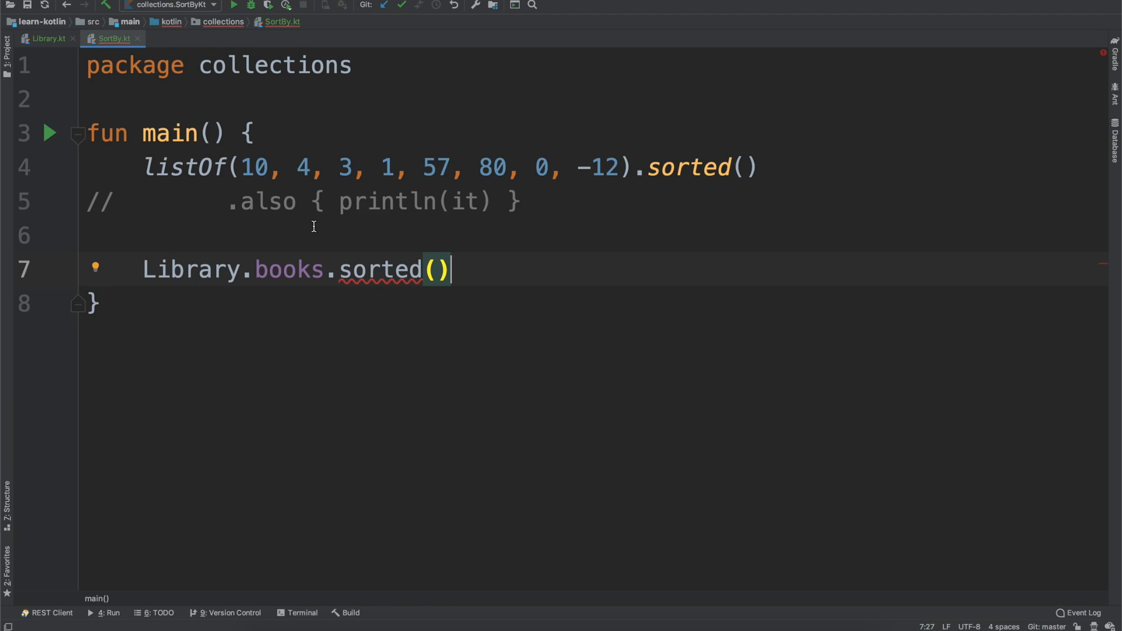
mouse_move(379, 271)
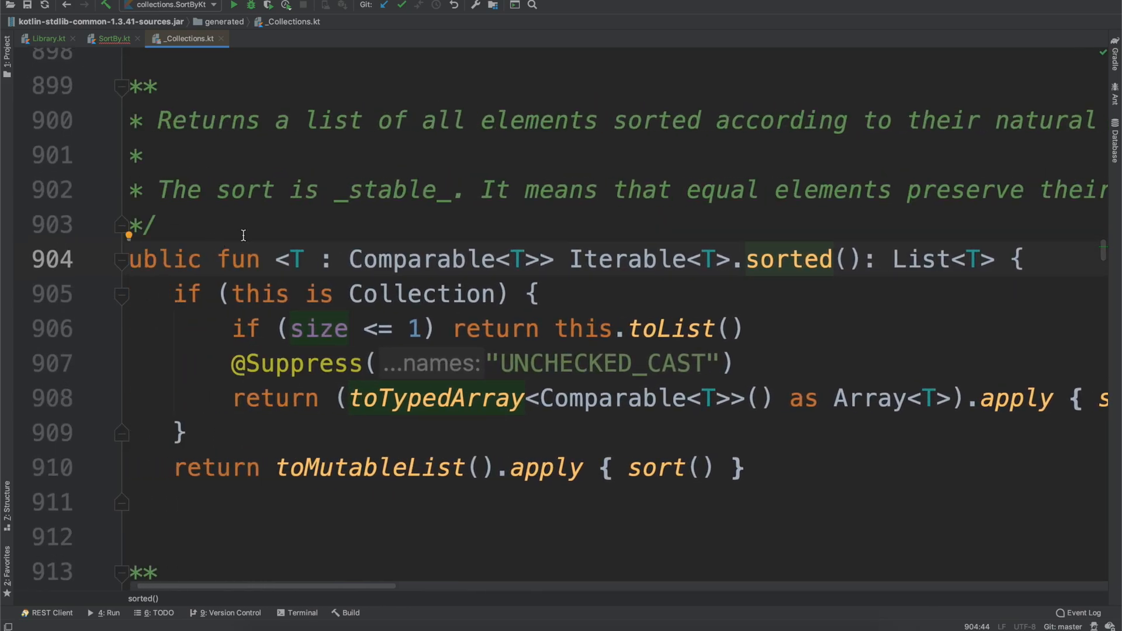
mouse_move(785, 275)
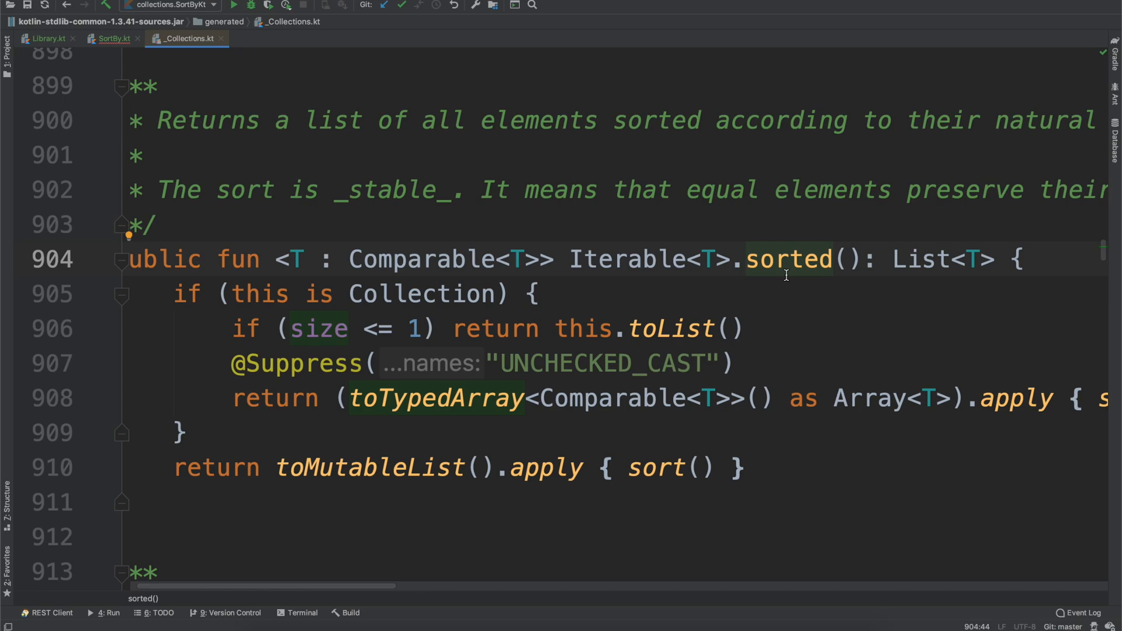
mouse_move(352, 262)
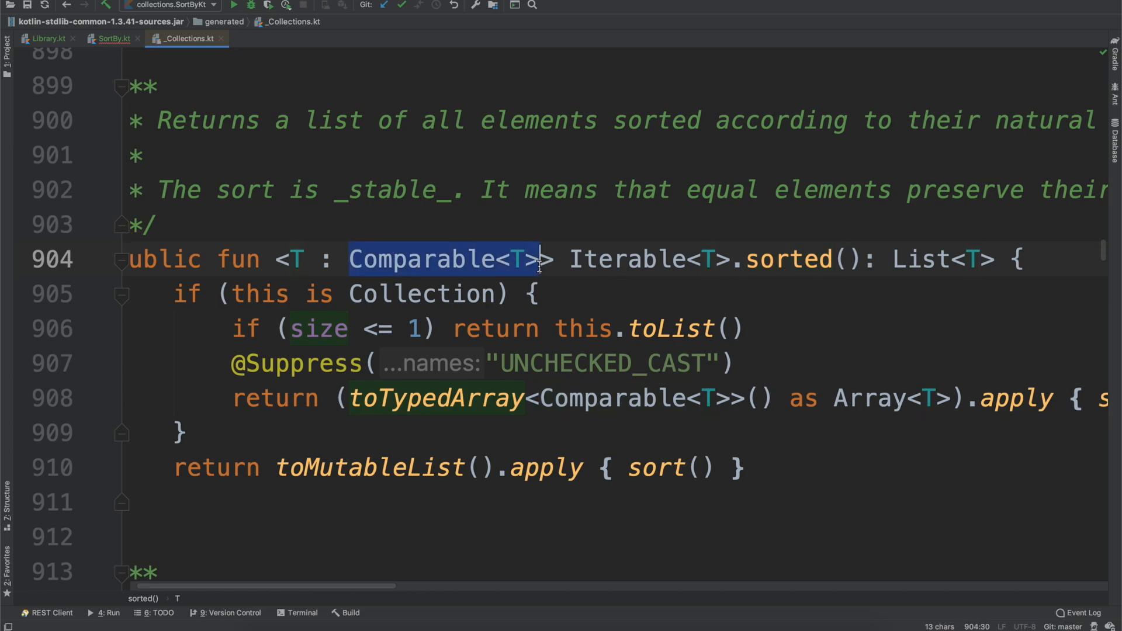
mouse_move(515, 267)
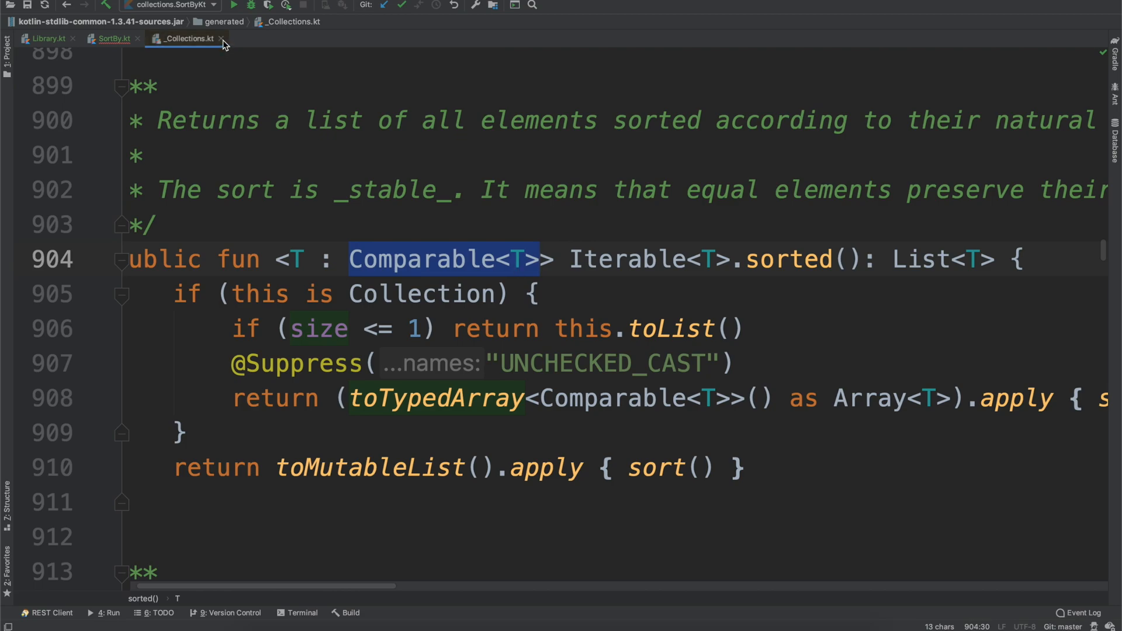
Close the _Collections.kt source of sorted() and return to SortBy.kt
click(222, 38)
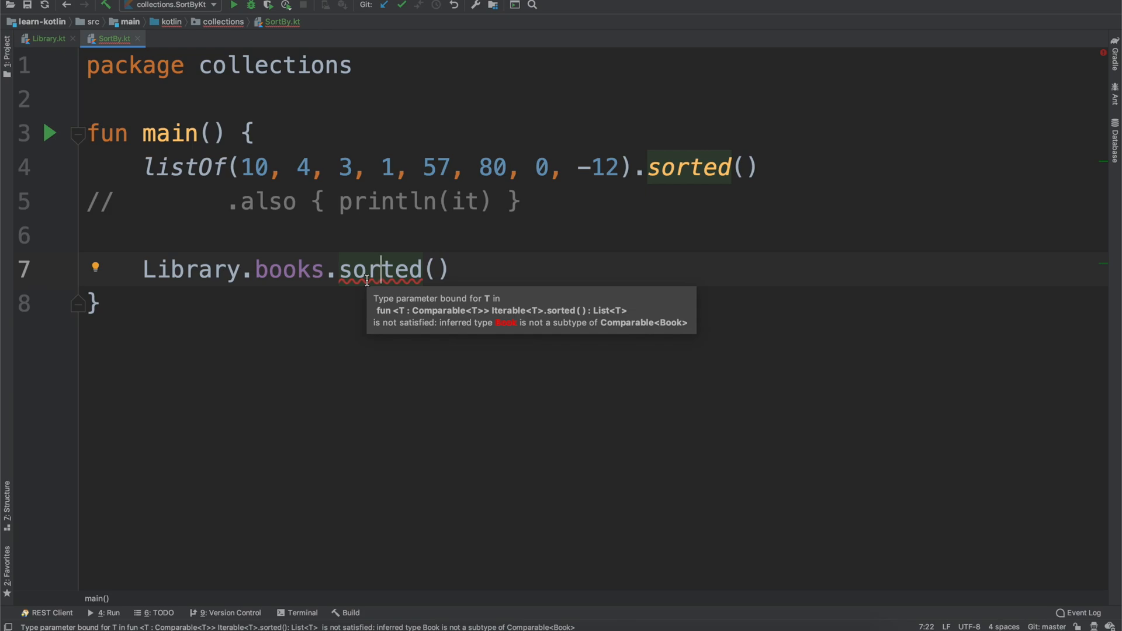
mouse_move(409, 268)
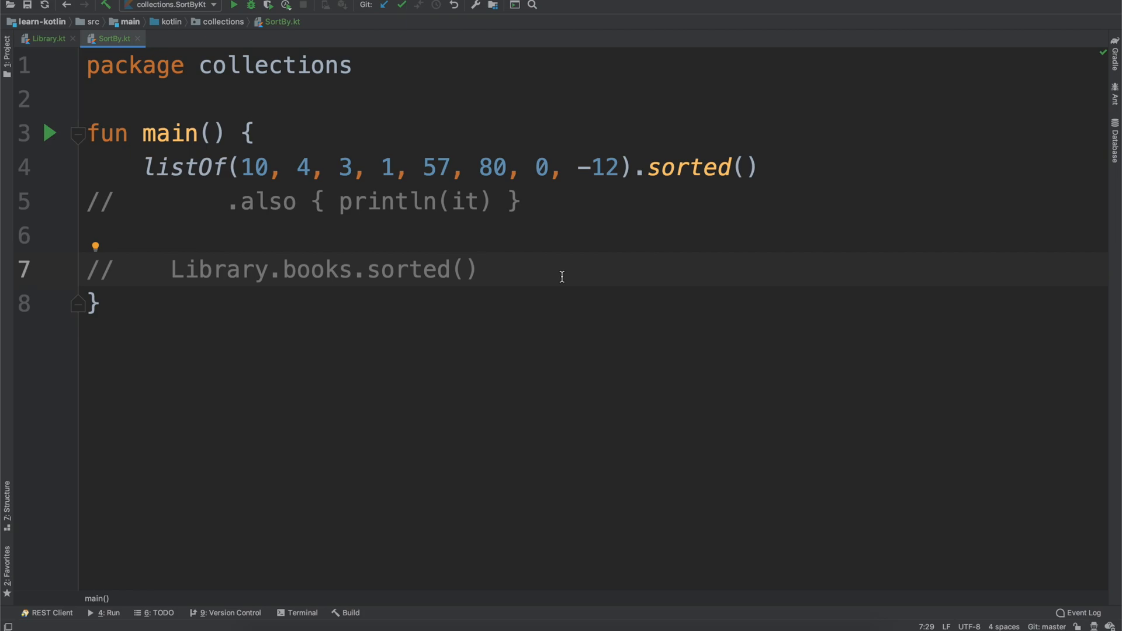
Write Library.books.sortedBy { book -> book.title } and view the sortedBy declaration
text(L)
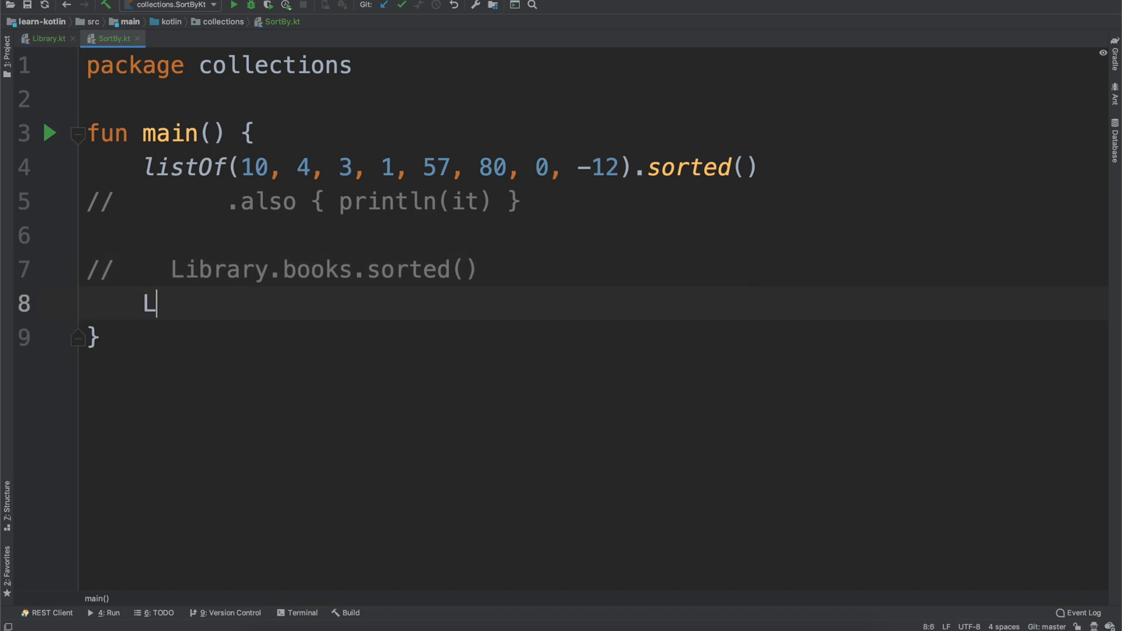
text(ibrary.books.sortedBy {)
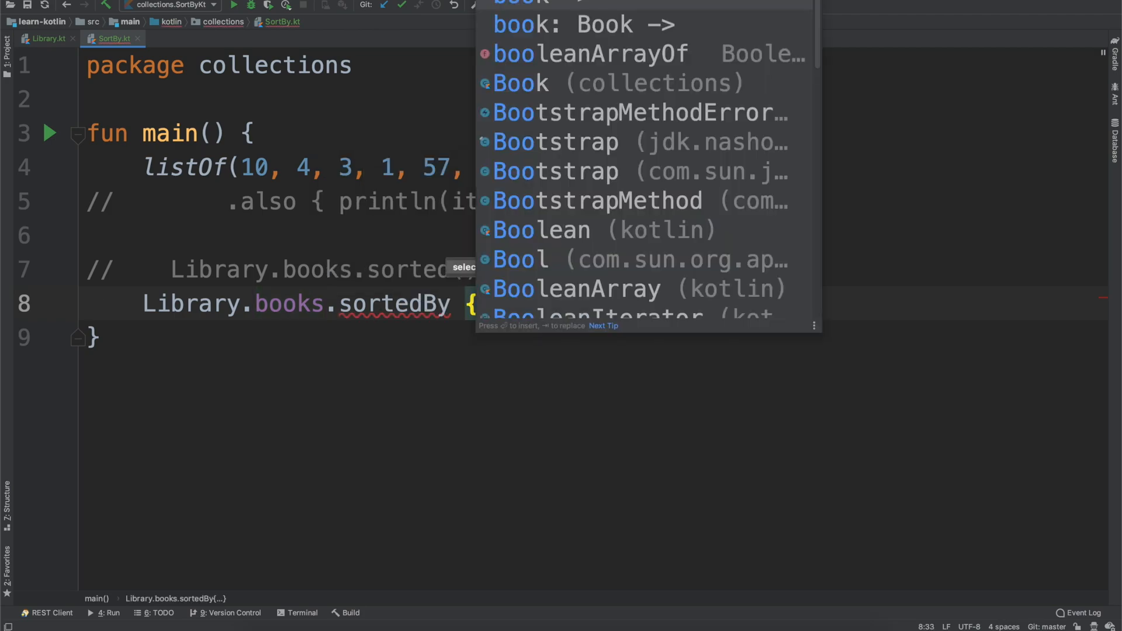
key(Enter)
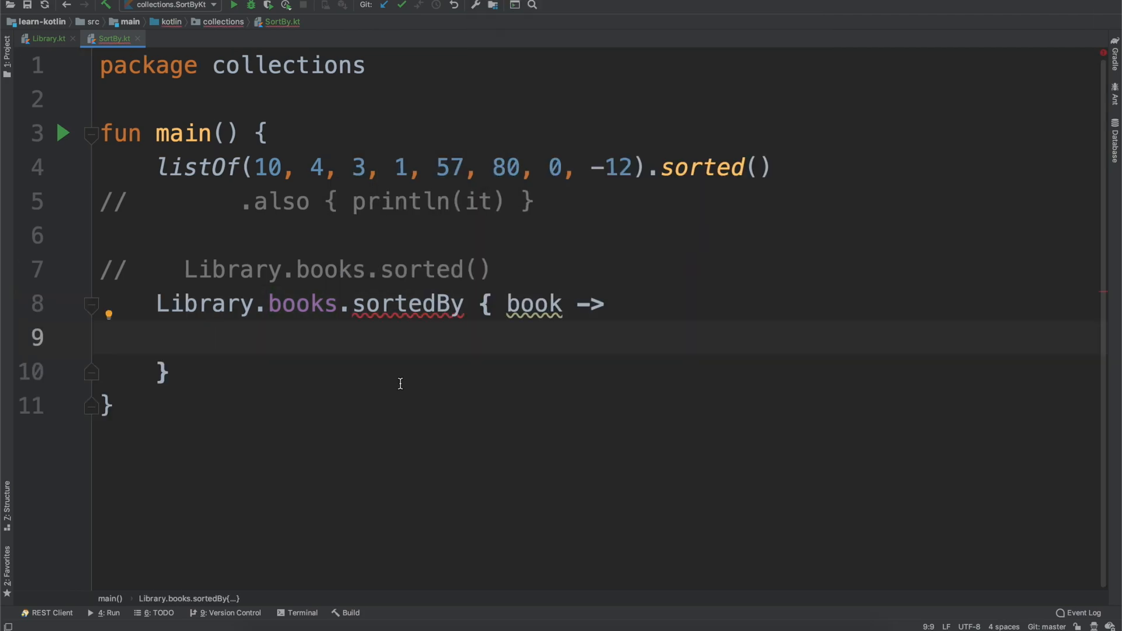
text(book.title)
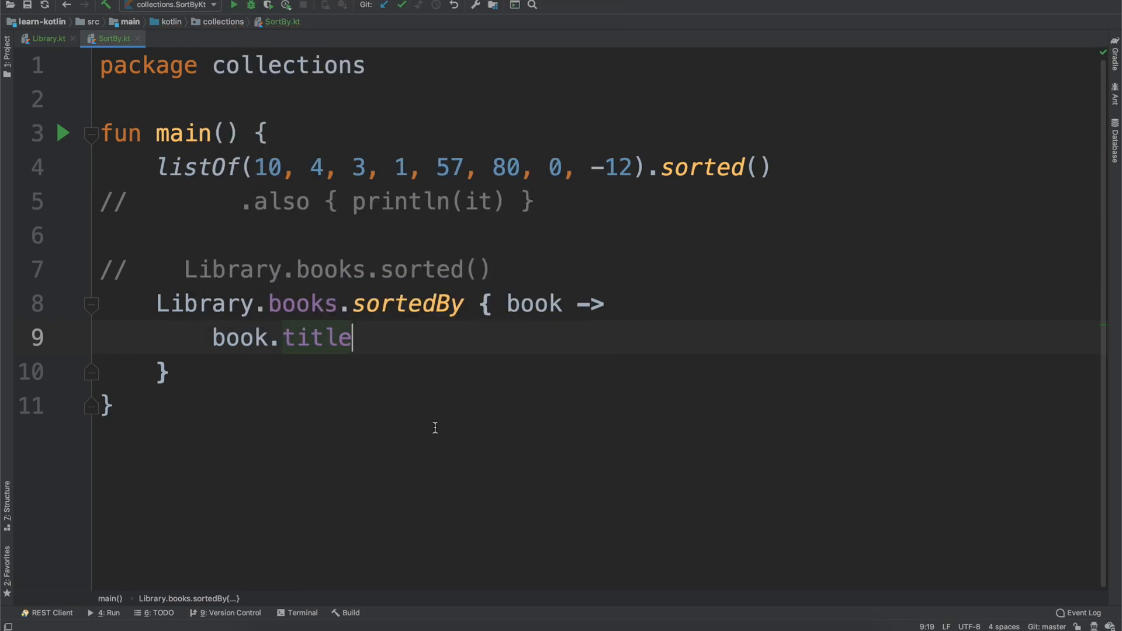
mouse_move(405, 315)
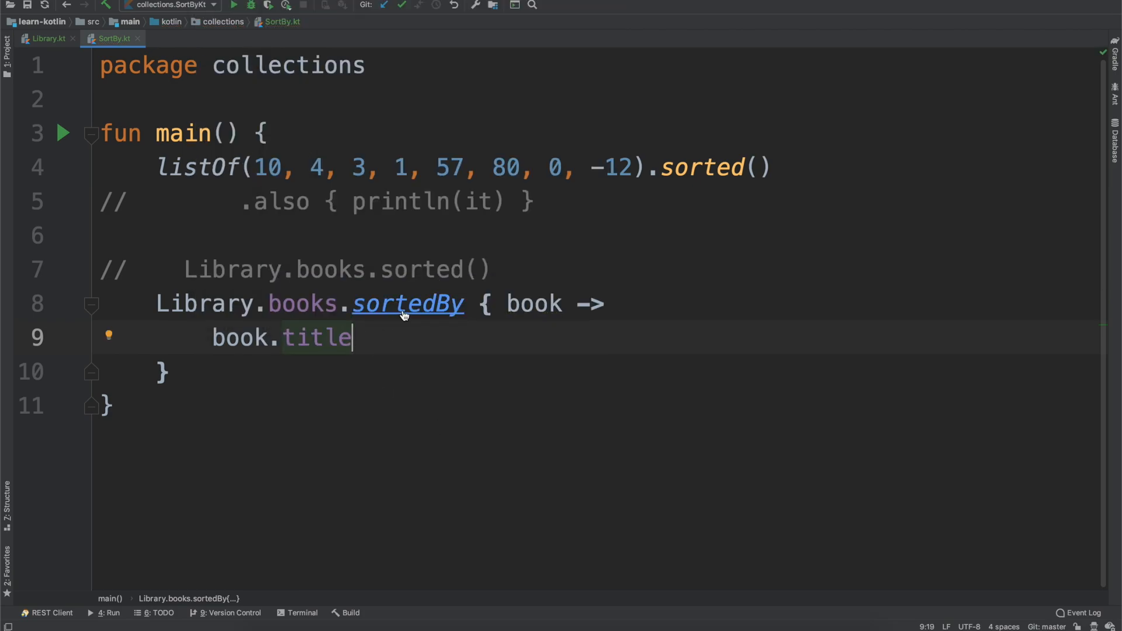
click(408, 304)
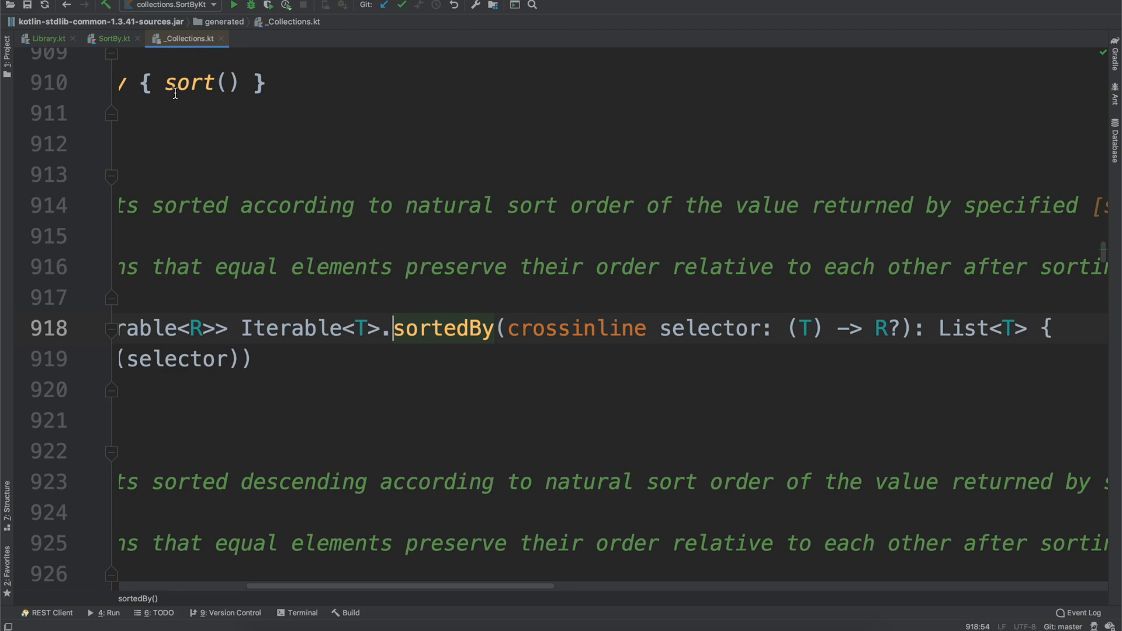
click(109, 38)
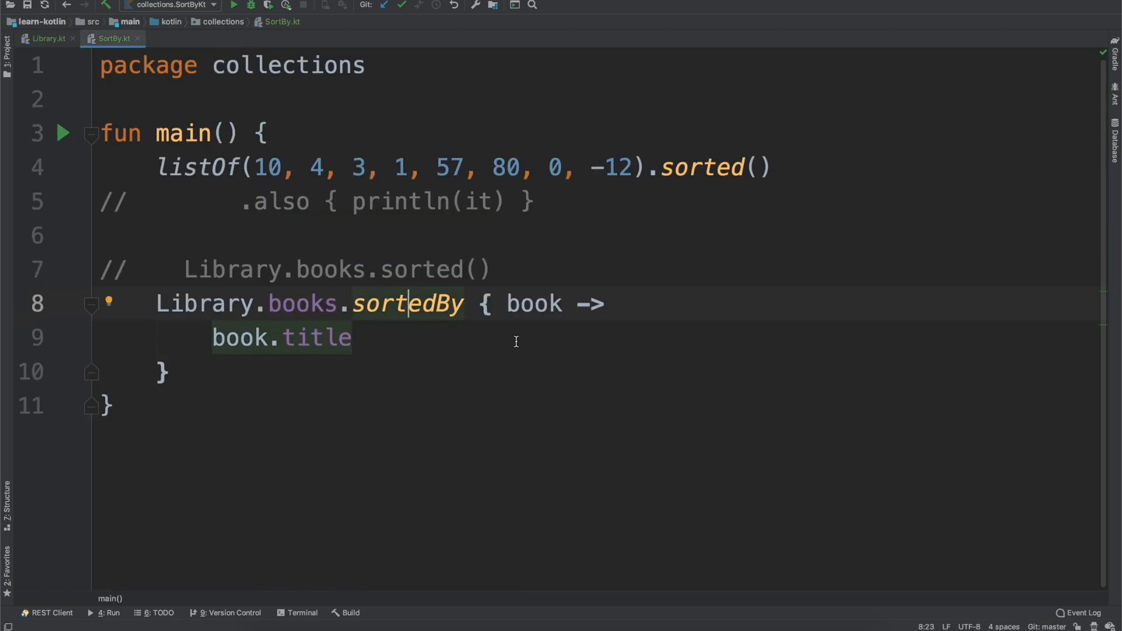
mouse_move(446, 341)
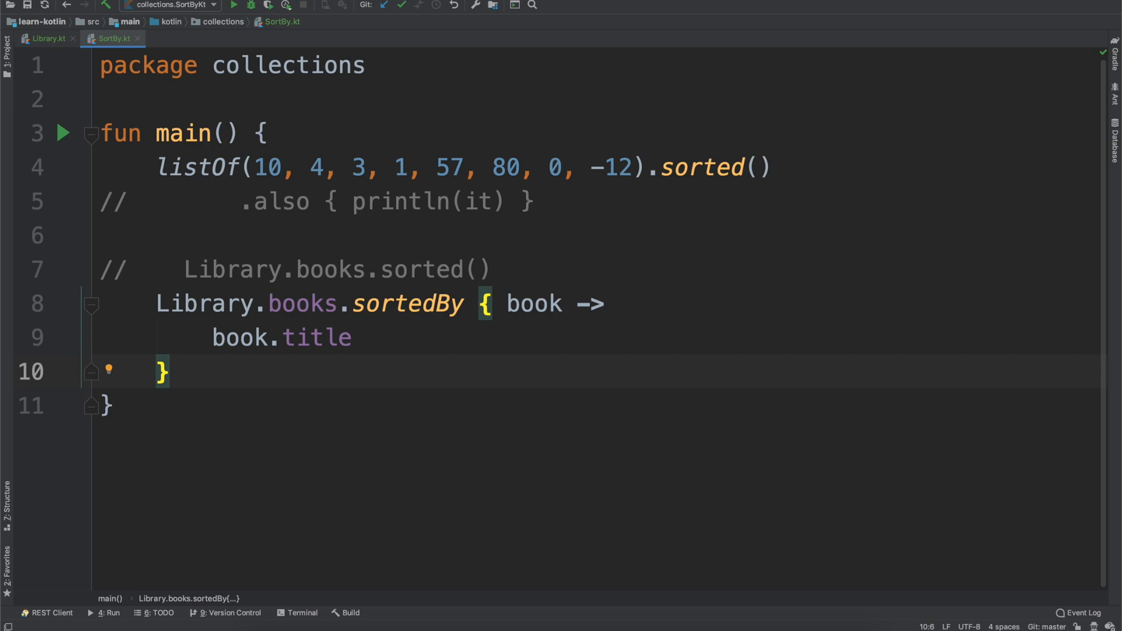
Append .forEach { println(it.title) } to the sortedBy block
text(.foreach)
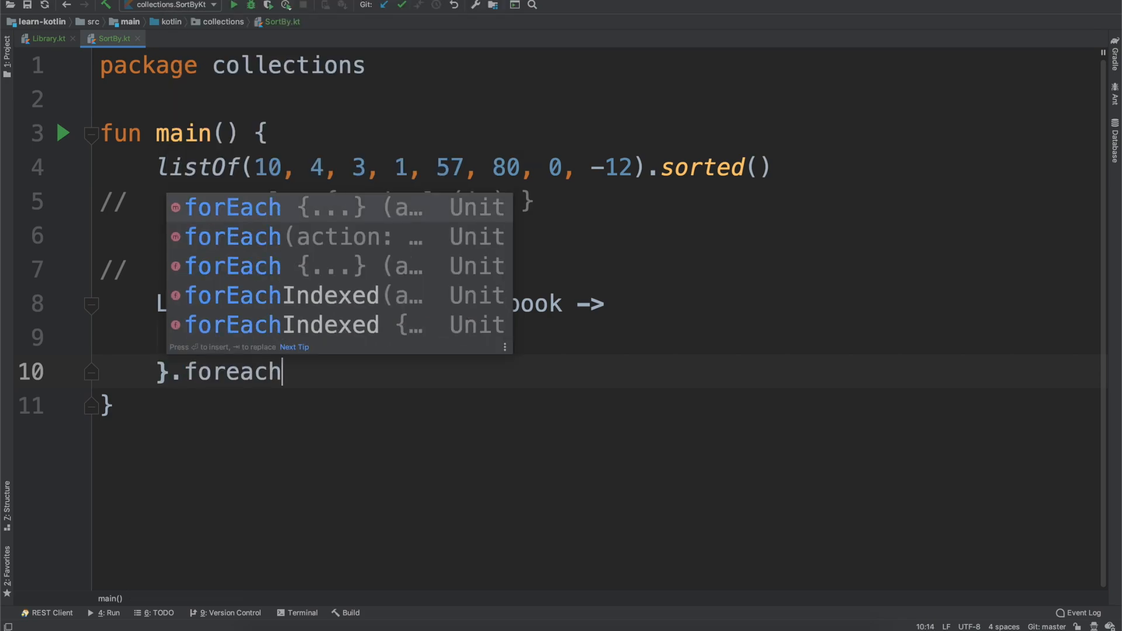
key(Enter)
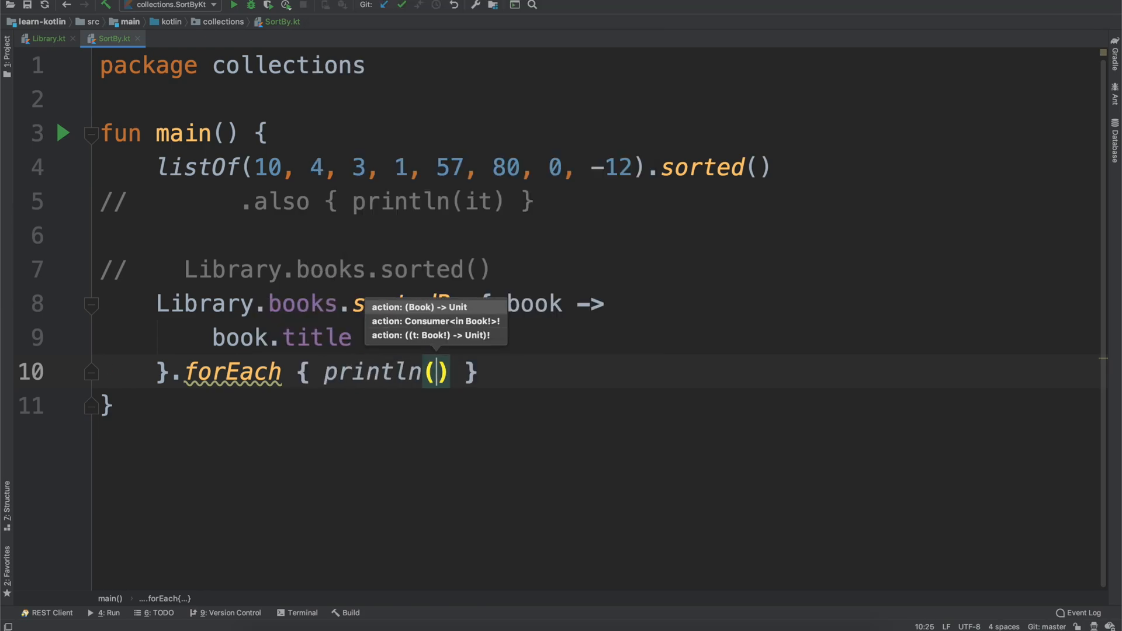
text(it.title)
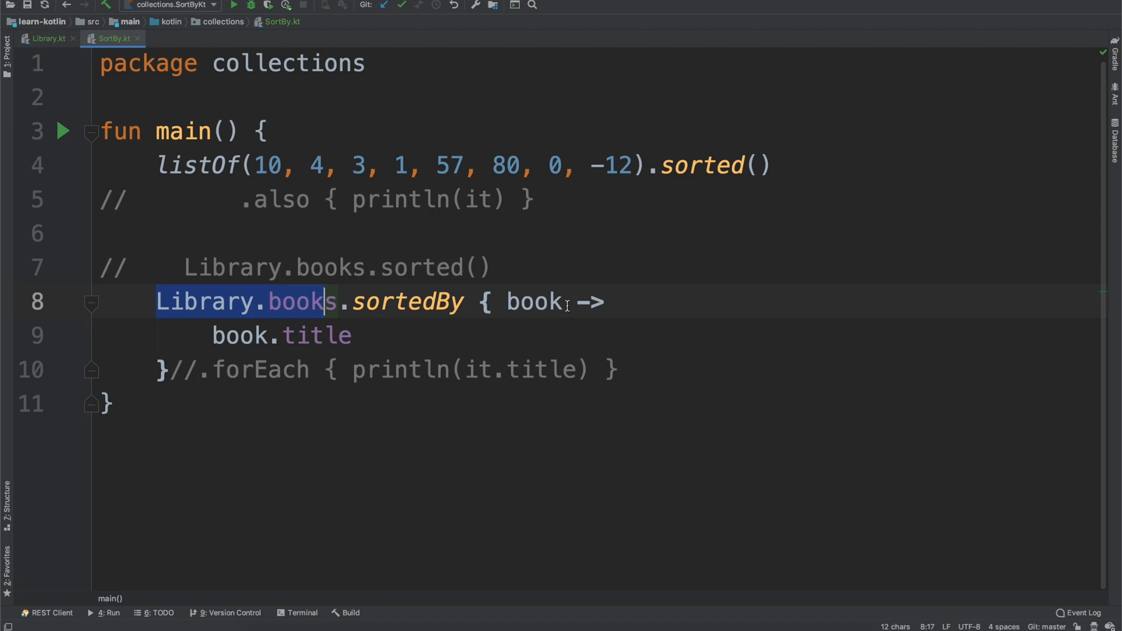
Add Library.books.sortedByDescending { book -> book.title } on a new line
text(Library.book)
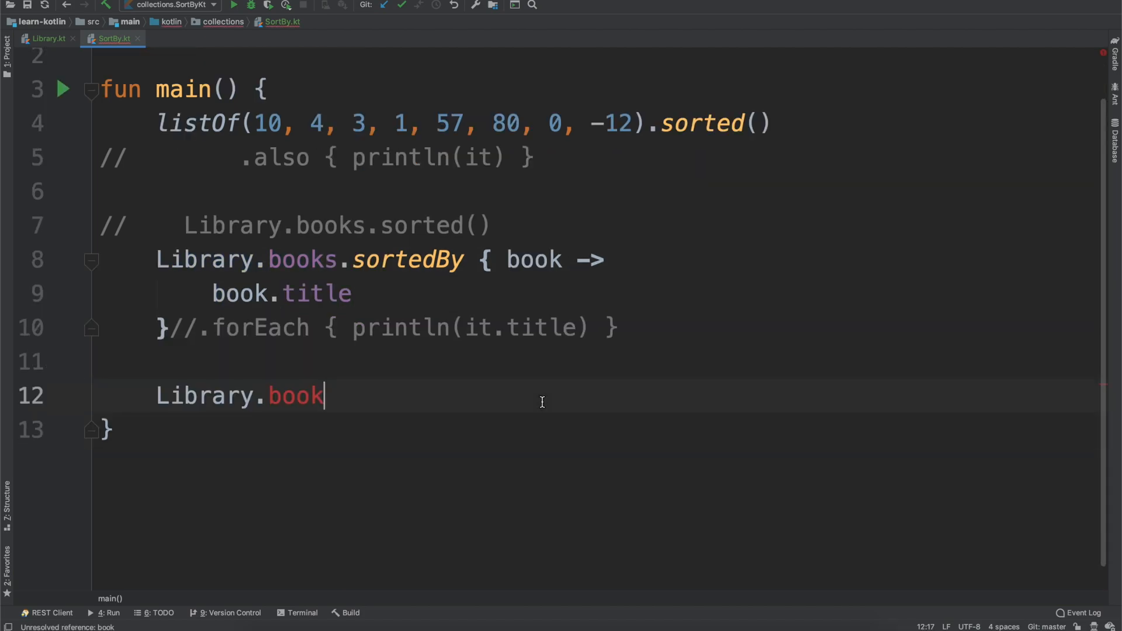
text(s.)
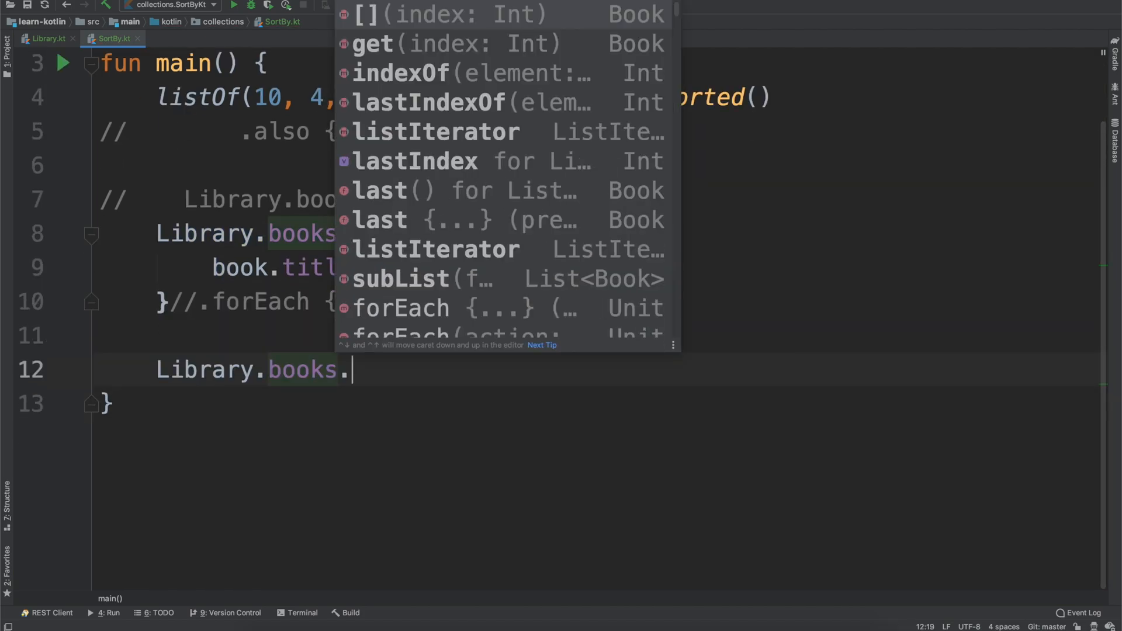
text(sortedByDescending { book ->)
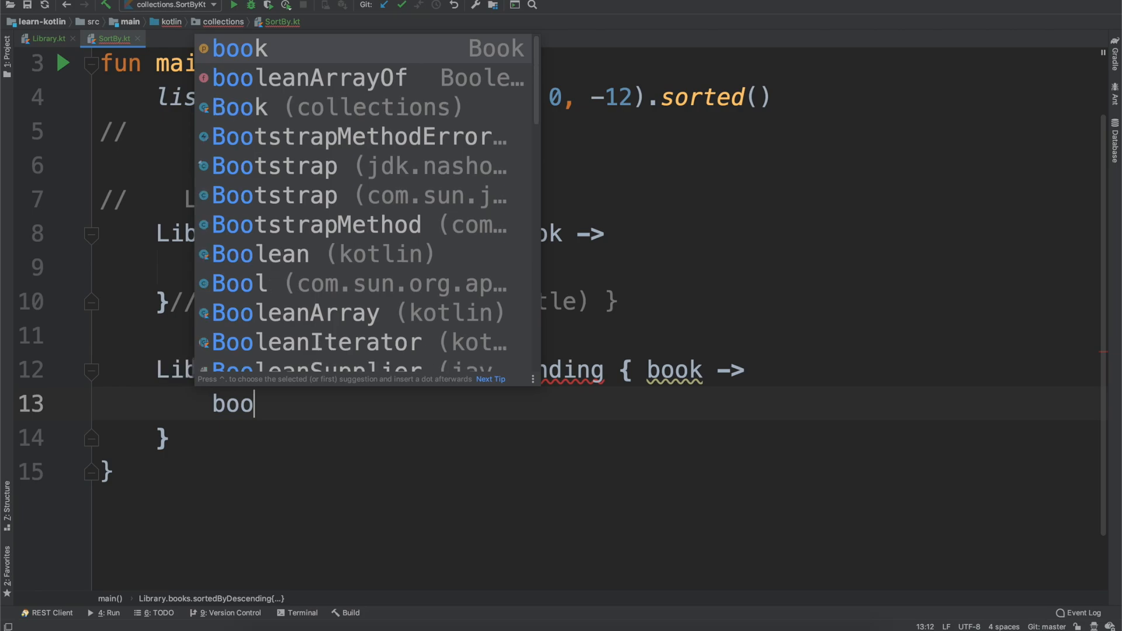
text(.title)
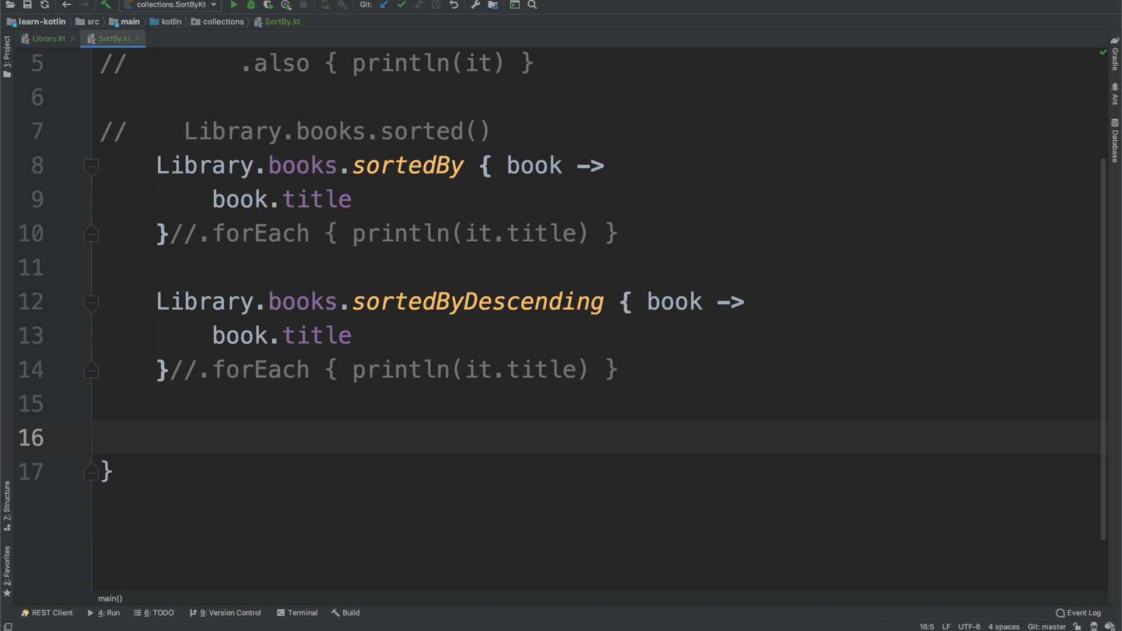
Print every title with Library.books.forEach { println(it.title) } and run the program
text(Library.books.forEach {)
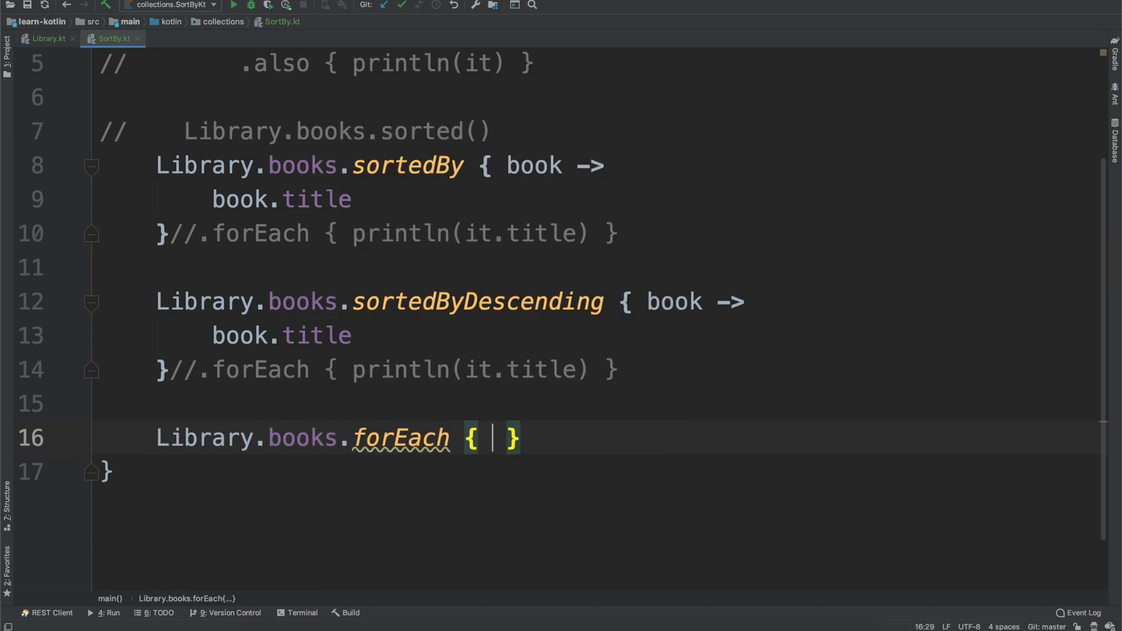
text(println()
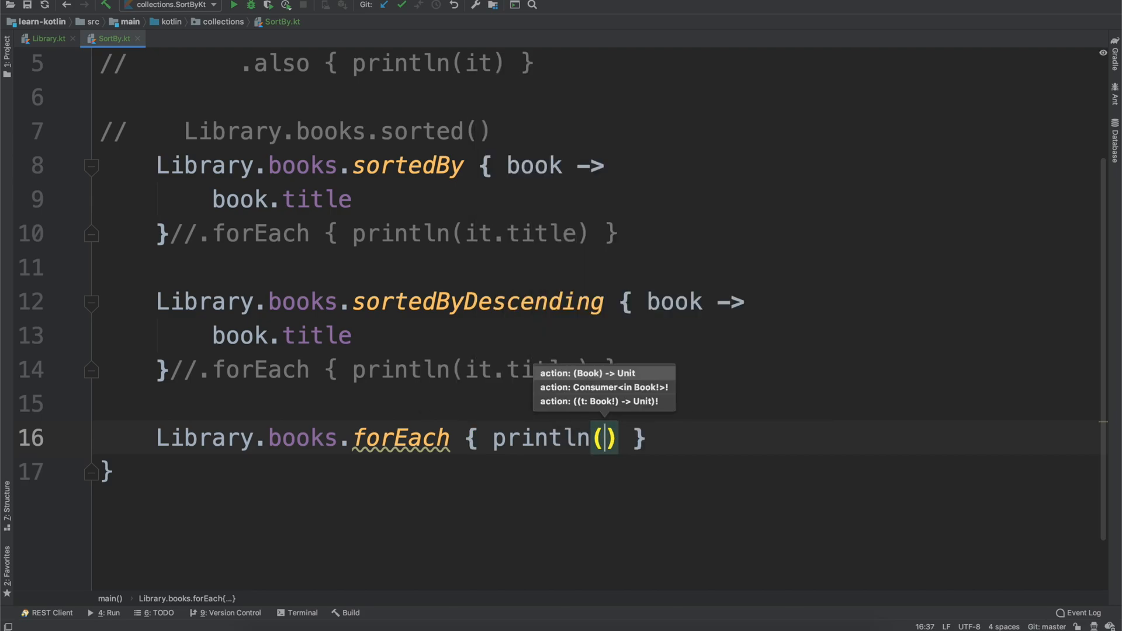
text(it.book)
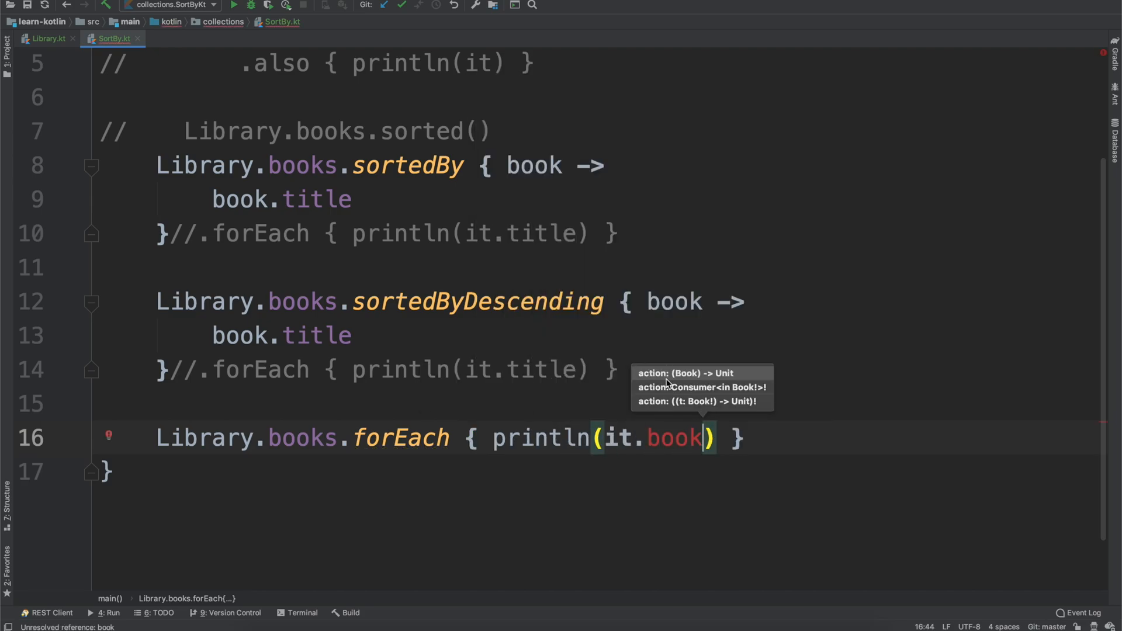
text(title)
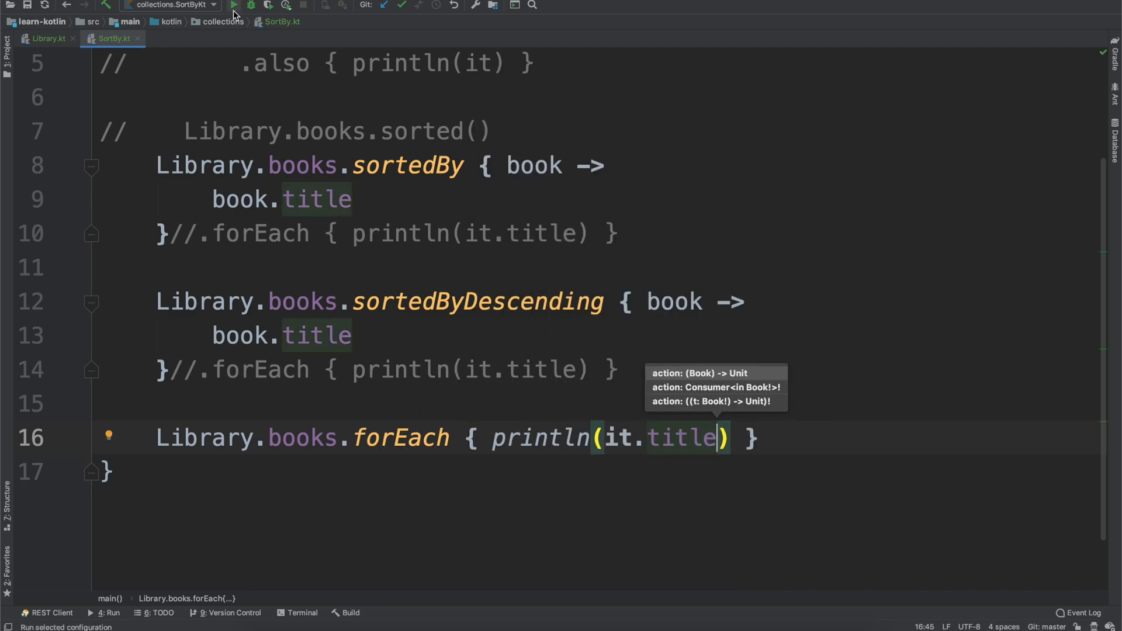
click(232, 5)
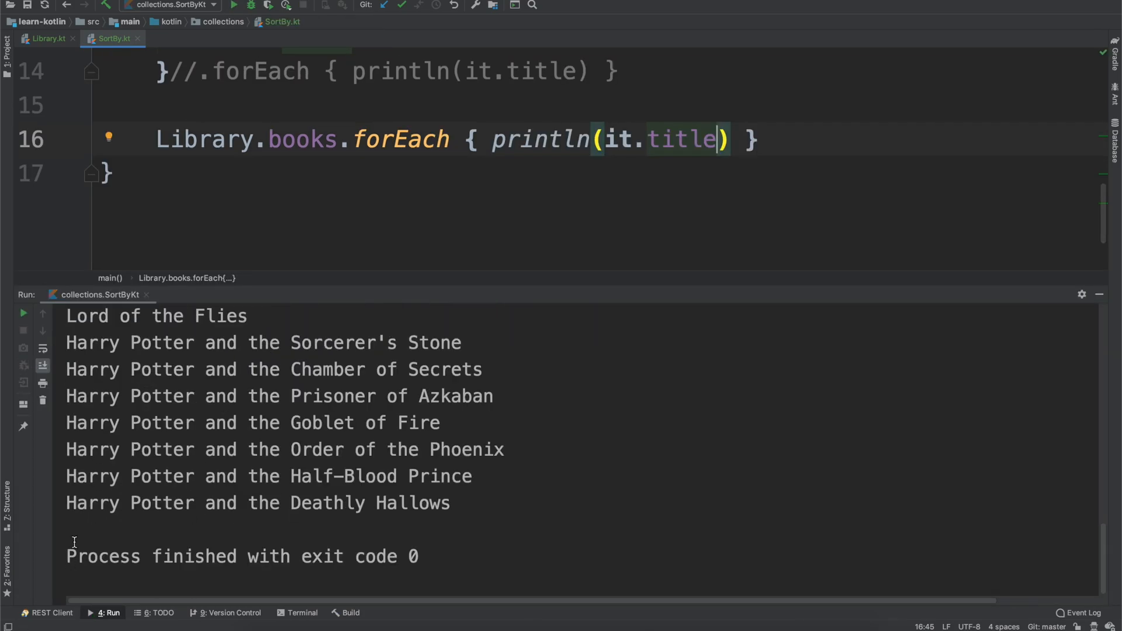
click(233, 6)
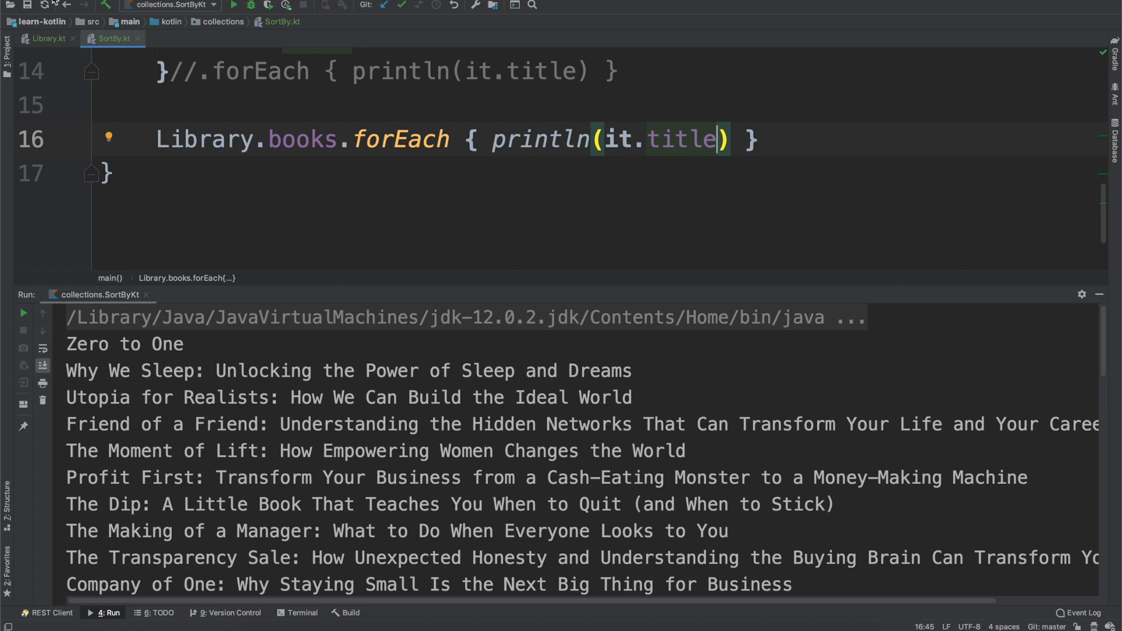
Browse the book definitions in Library.kt to compare the order
click(45, 38)
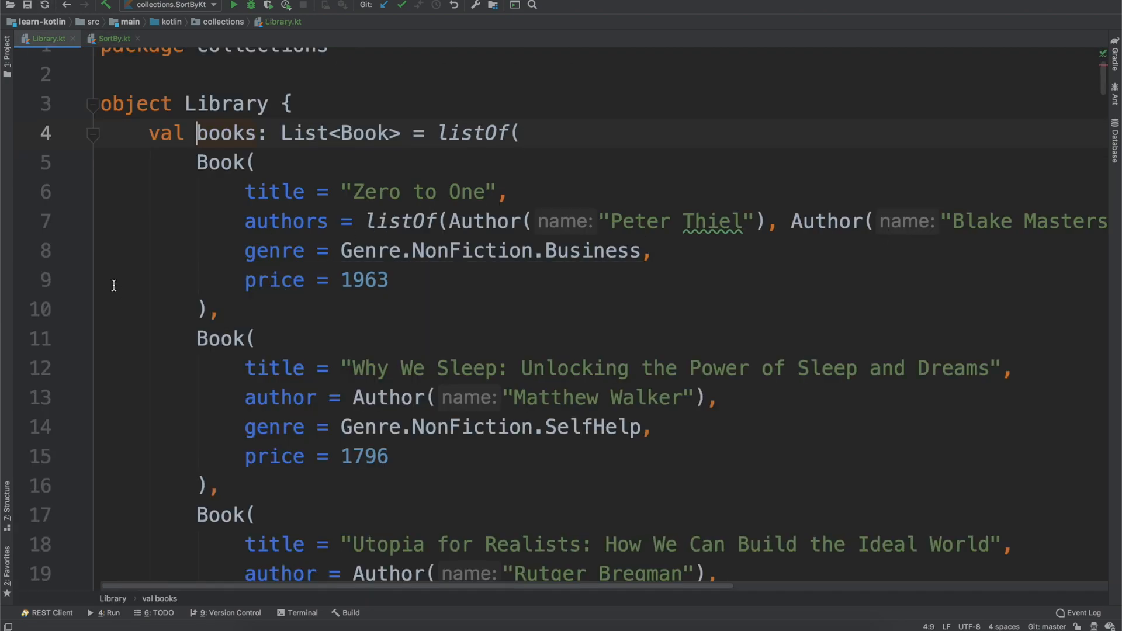
scroll(down, 3)
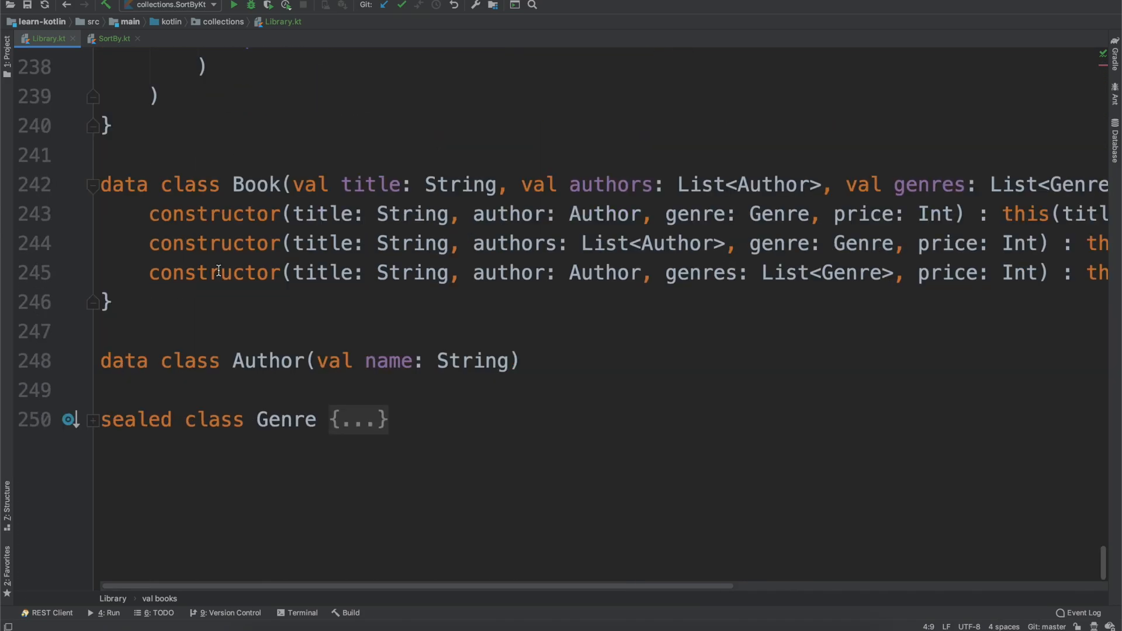
scroll(up, 3)
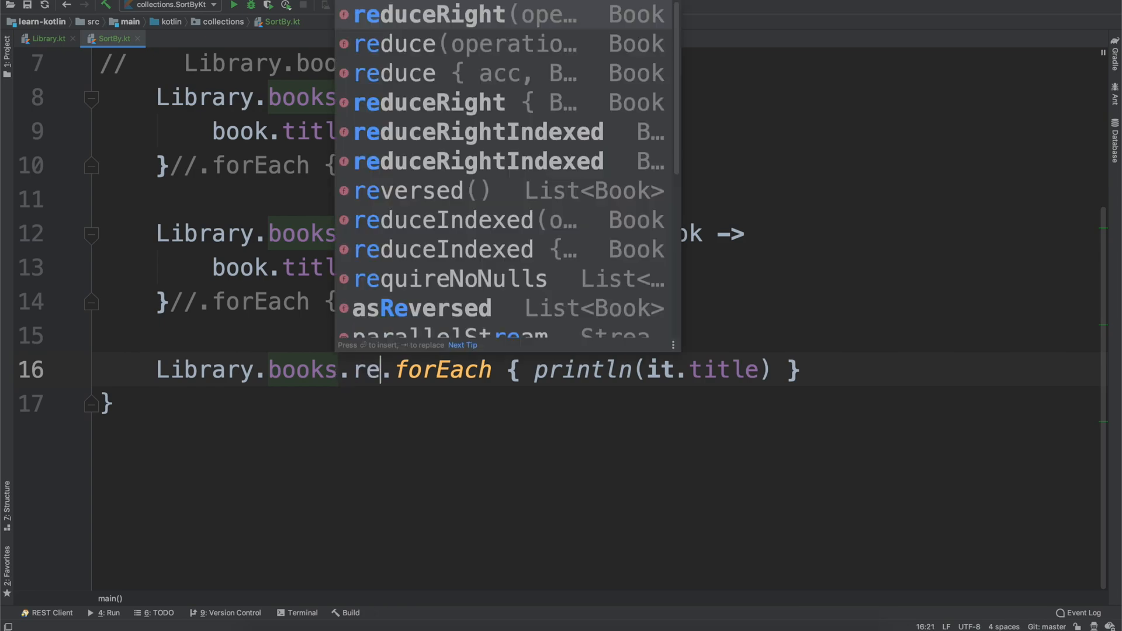
Insert reversed() before the forEach title print, run it, then comment out the print
click(408, 190)
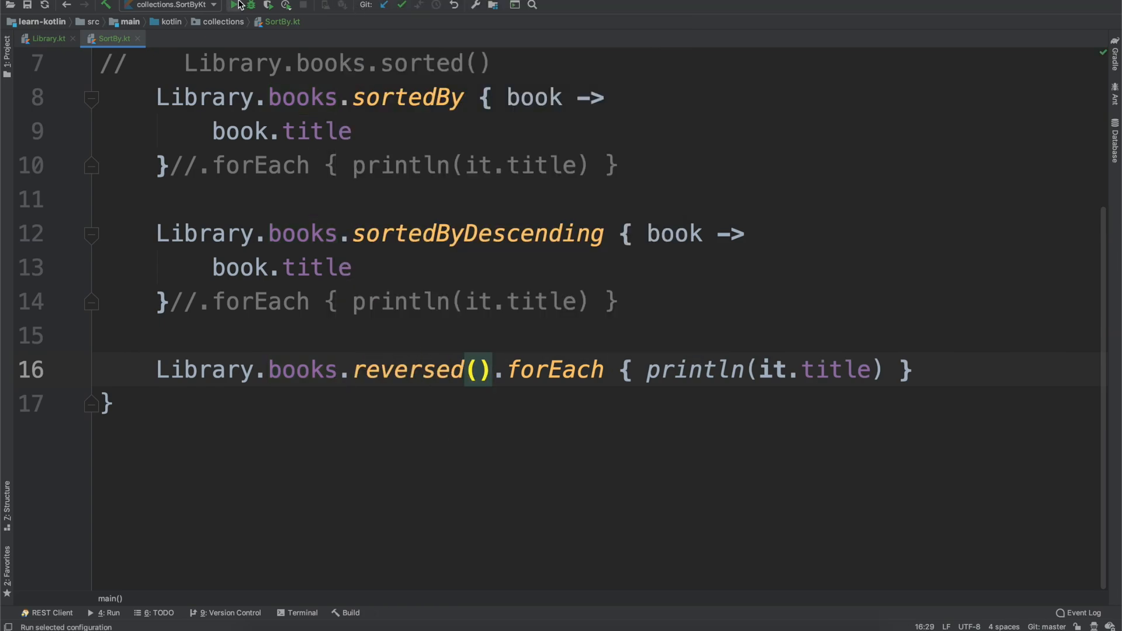
click(233, 5)
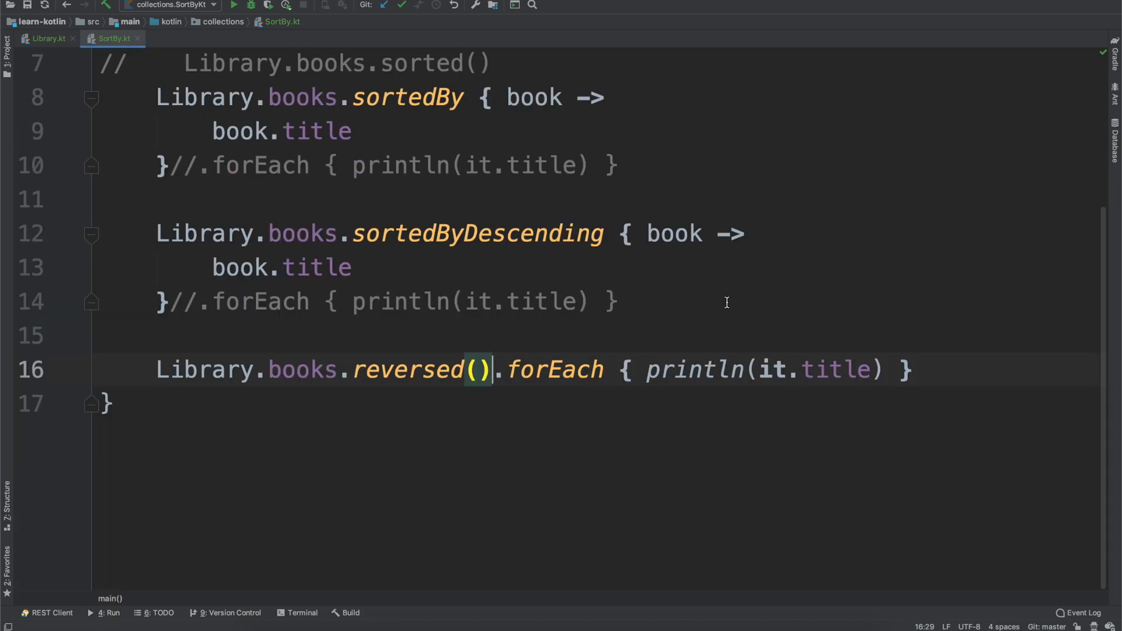
text(//)
text(Library.books)
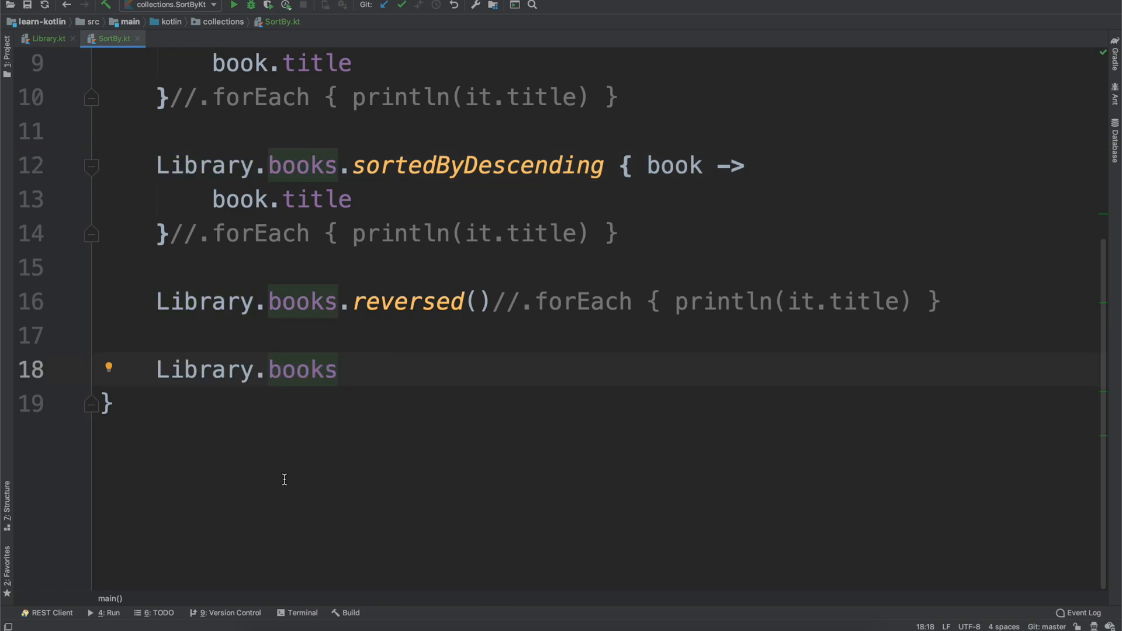
Print titles of Library.books.sortedBy { it.title } and run to list them alphabetically
text(.sortedBy {)
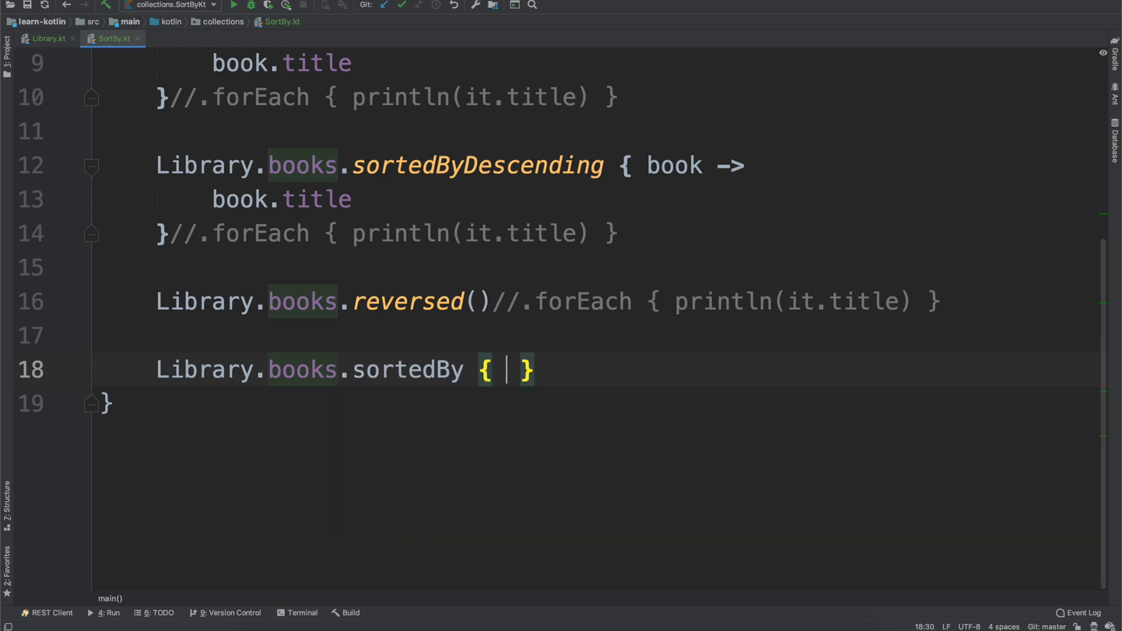
text(it.title)
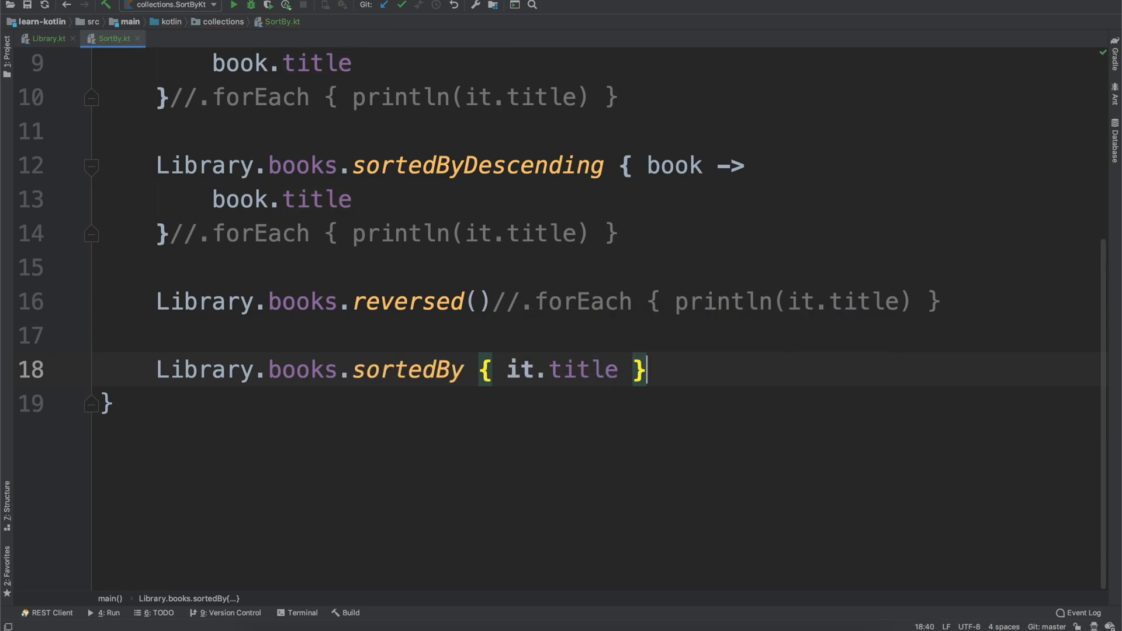
text(.forEach { println())
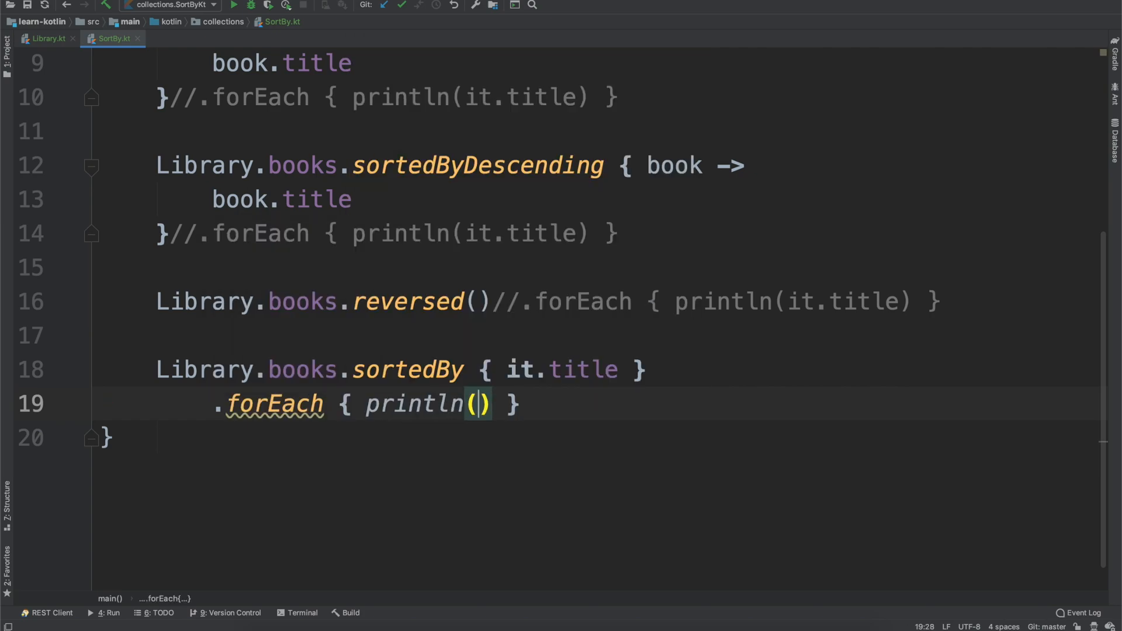
text(it.title)
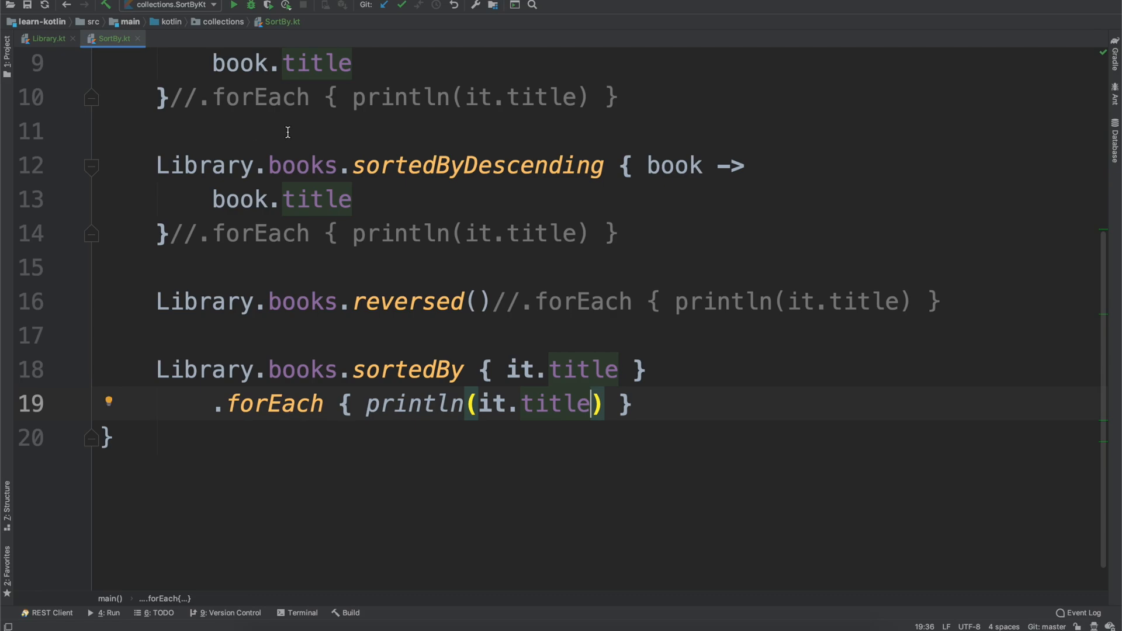
click(232, 5)
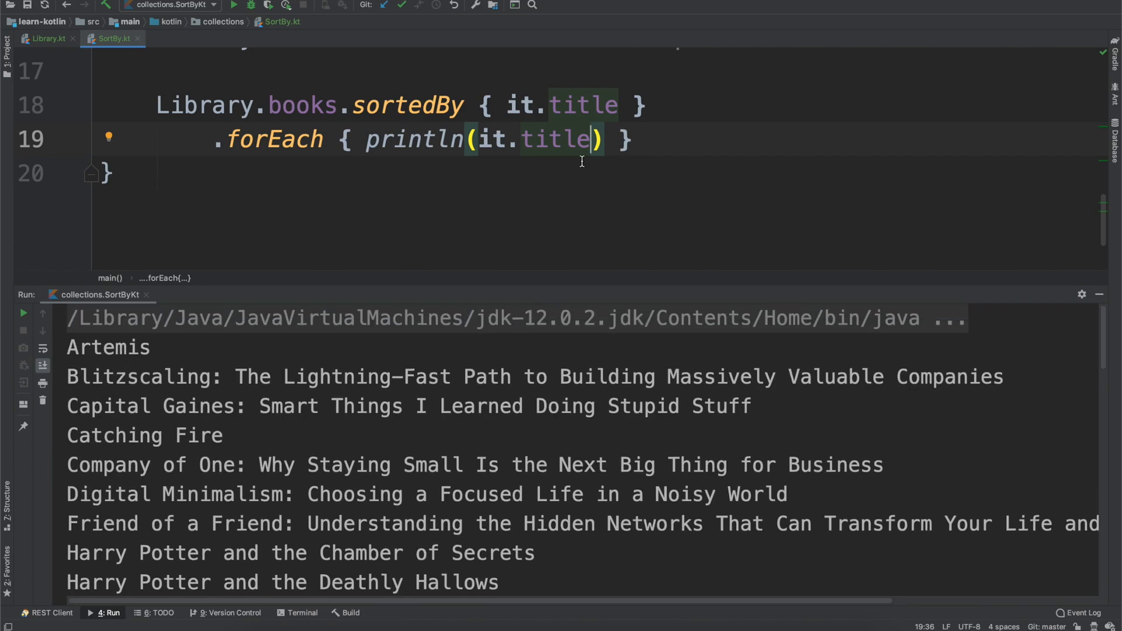
Insert .shuffled() between sortedBy { it.title } and the forEach title print
text(.shuffled()
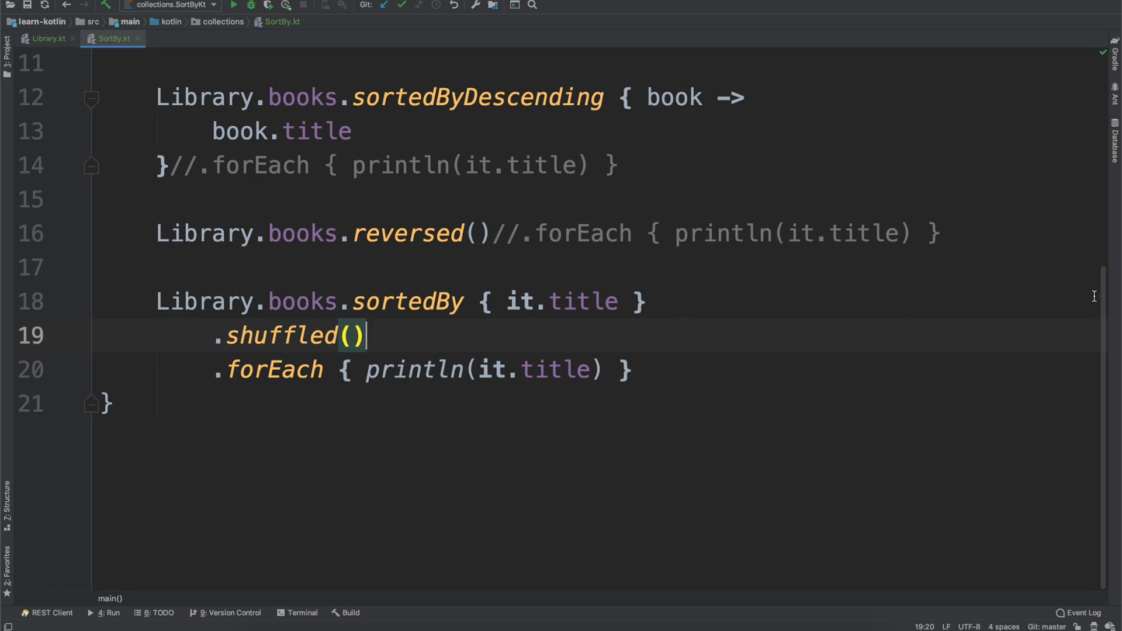
mouse_move(881, 331)
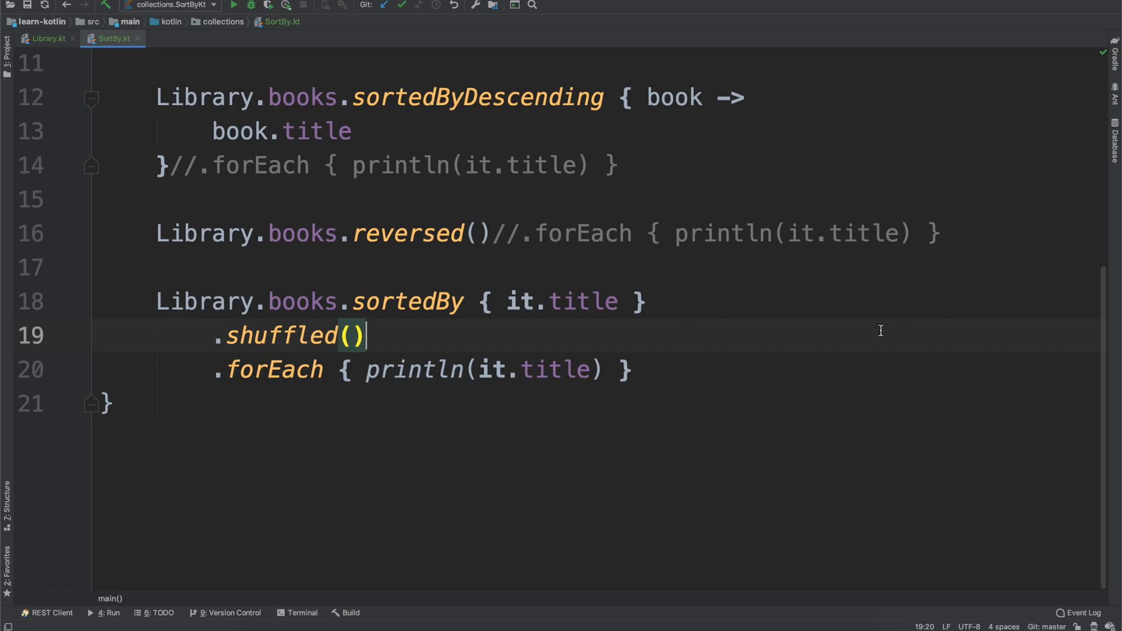
mouse_move(472, 342)
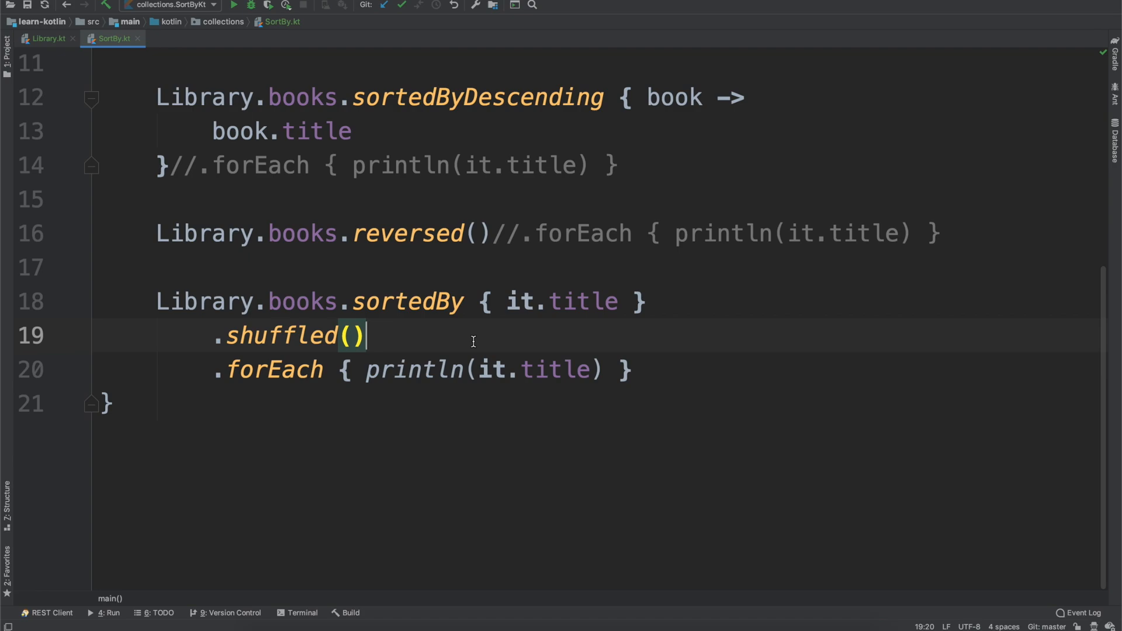
mouse_move(230, 335)
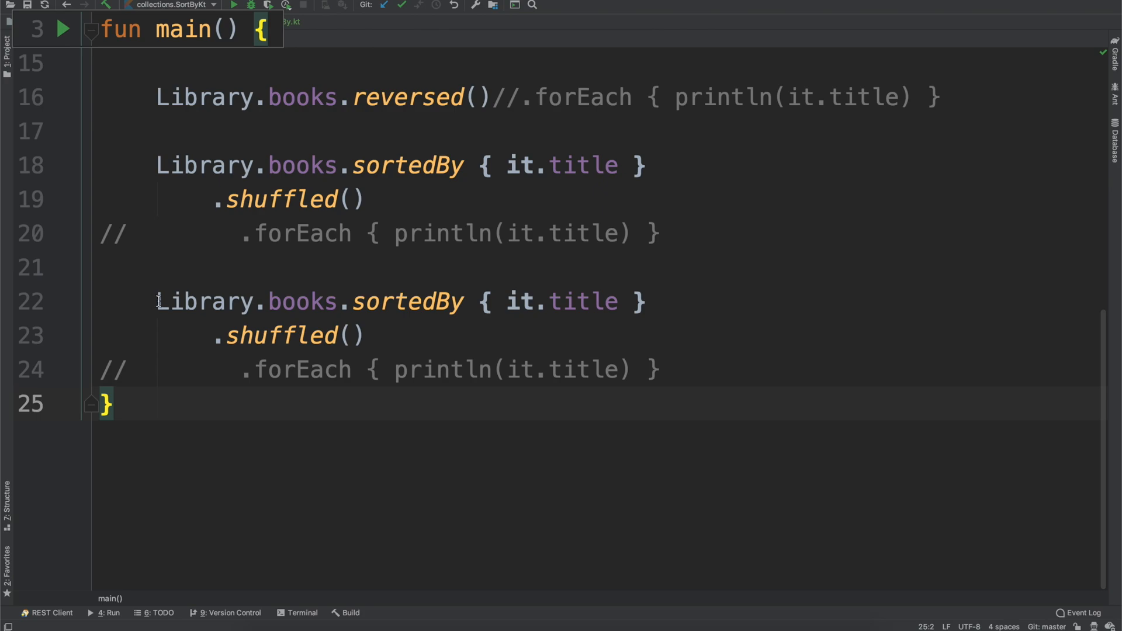
Declare val aToZBooks for the title-sorted chain and val shuffledBooks = aToZBooks.shuffled()
text(val)
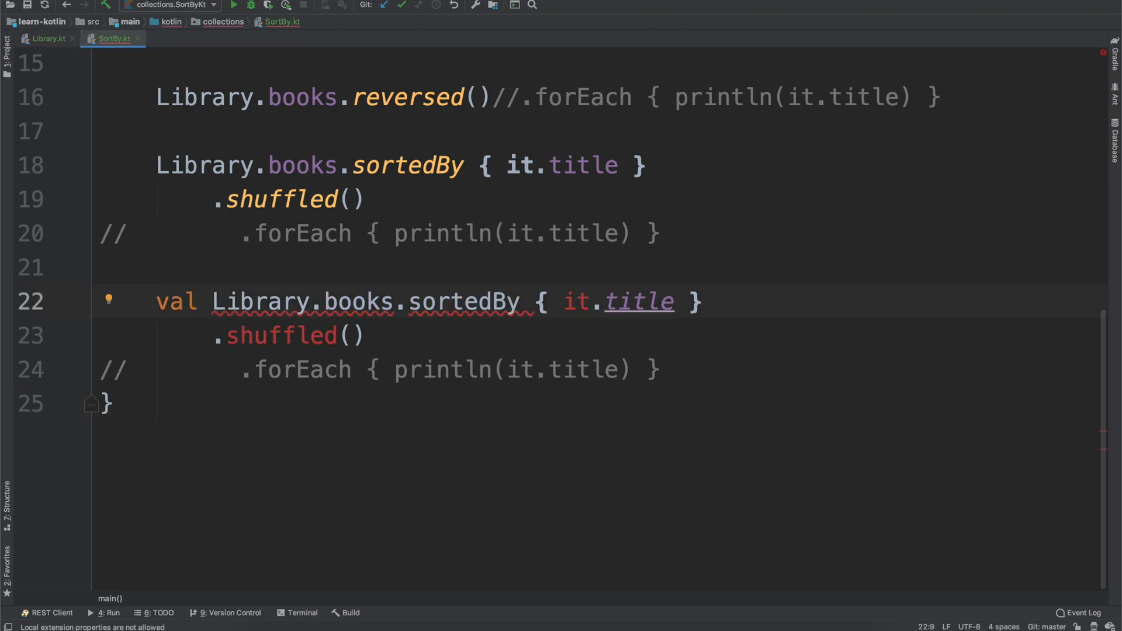
text(aToZBooks =)
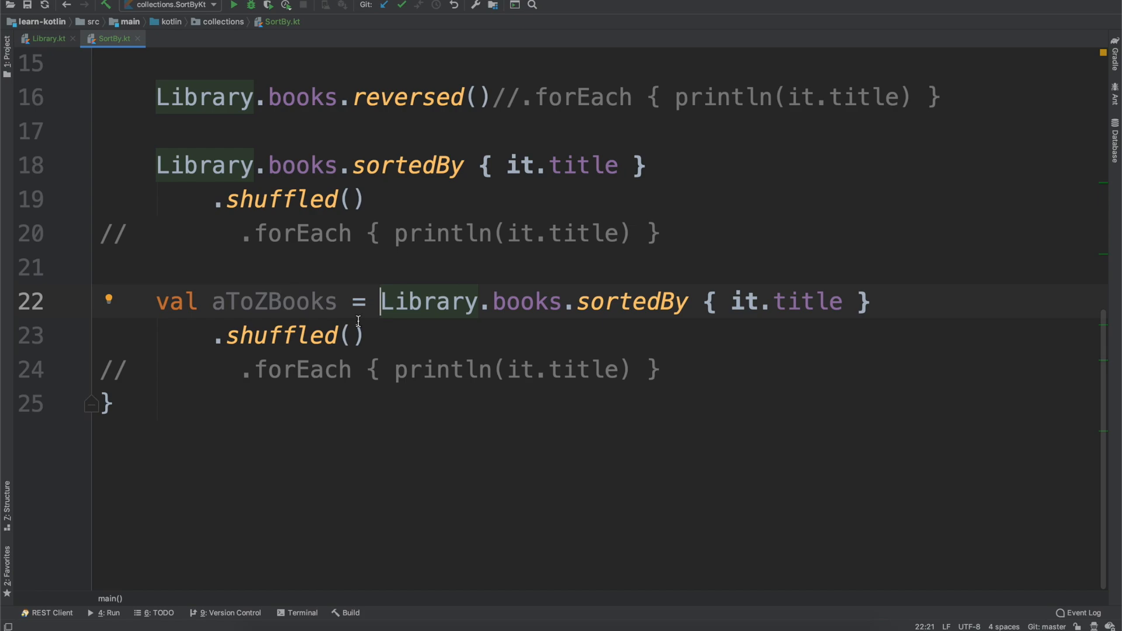
mouse_move(565, 315)
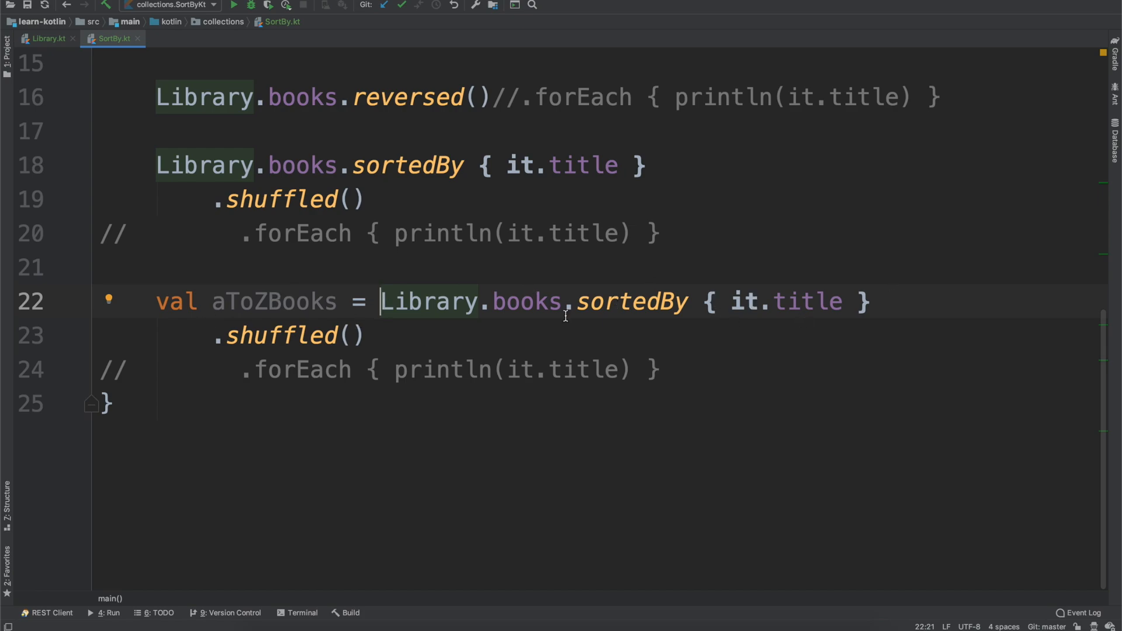
key(enter)
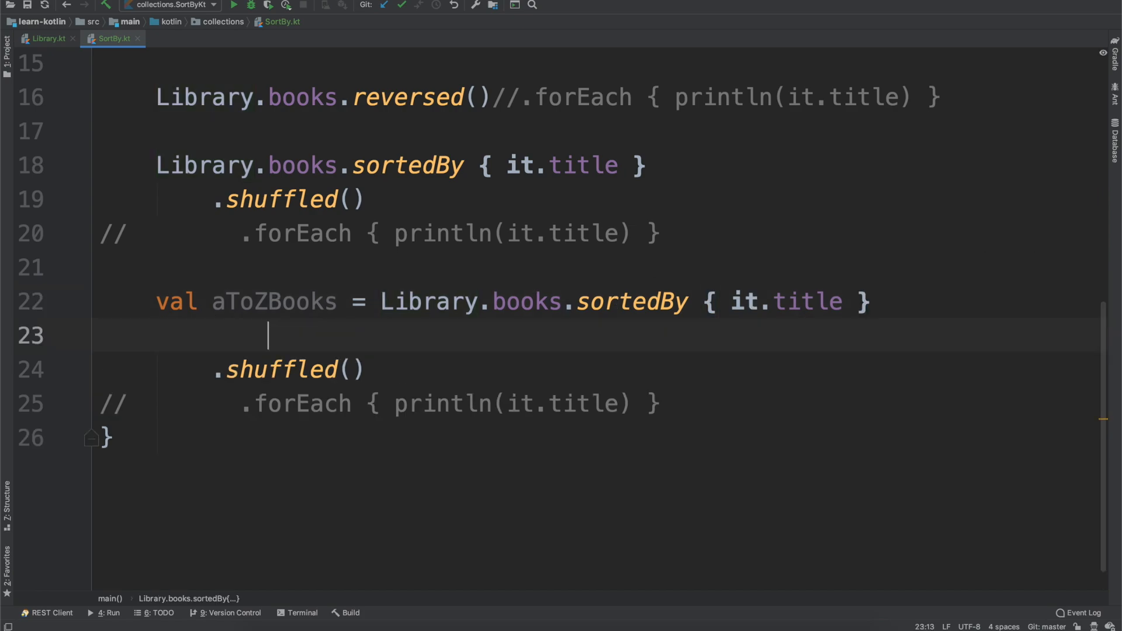
text(val shuffledB)
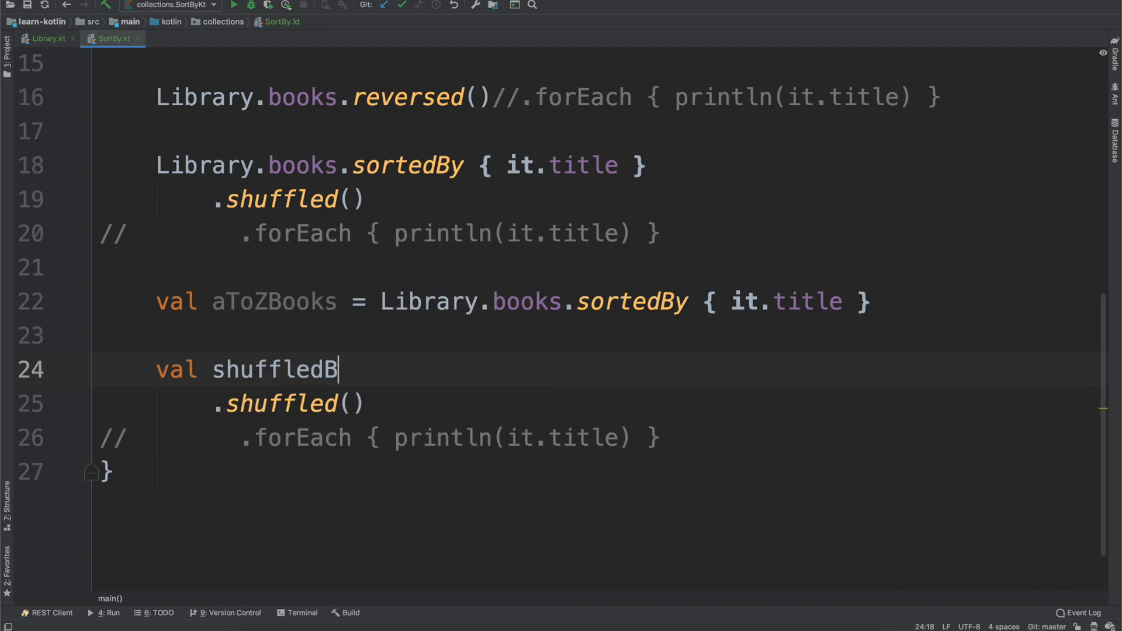
text(ooks = aToZBooks.shuffled()
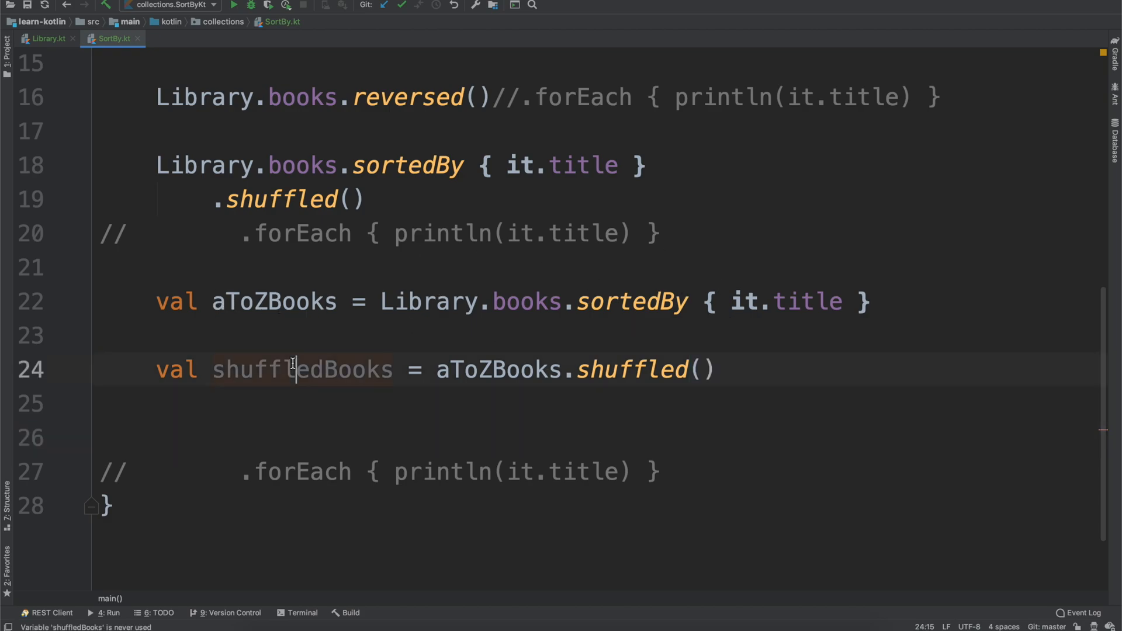
Jump to the library declaration of sortedBy
double_click(300, 370)
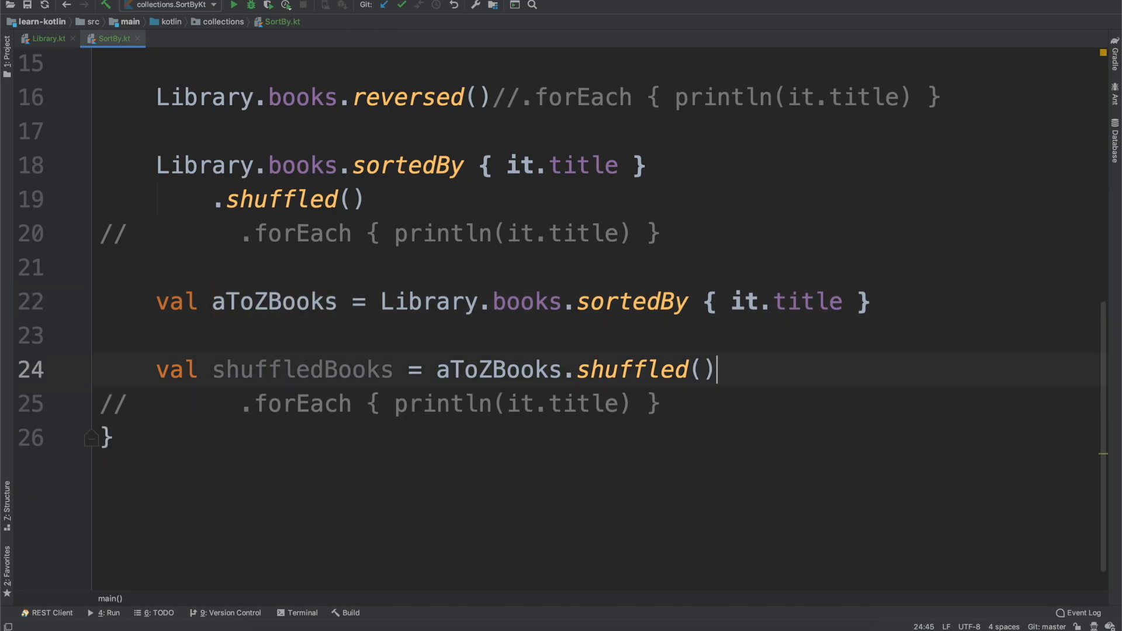
click(156, 335)
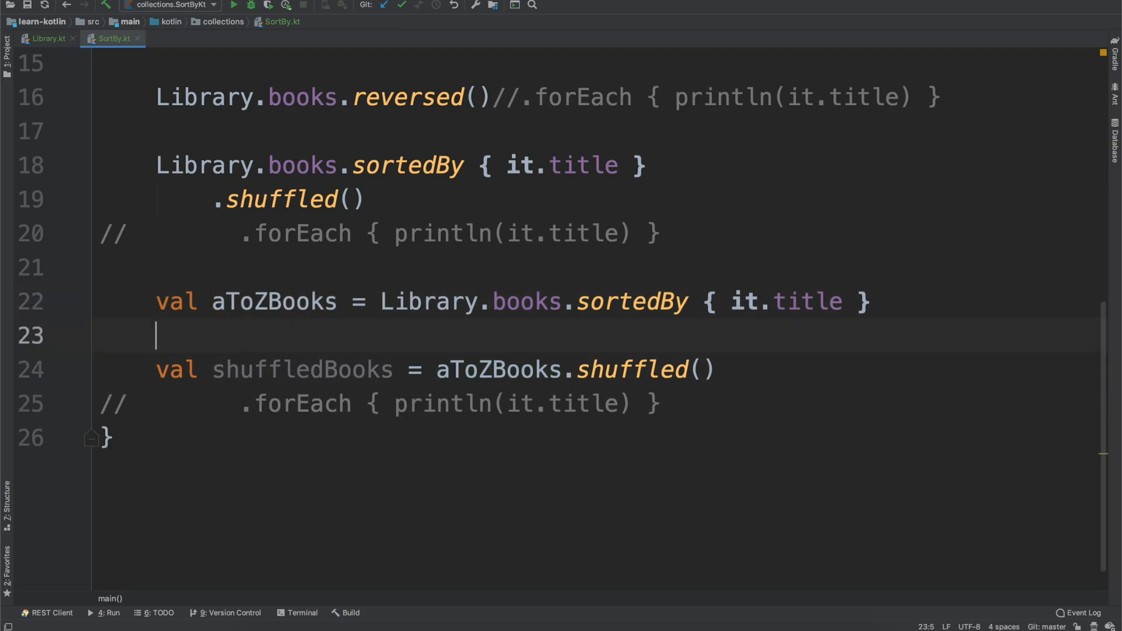
key(Backspace)
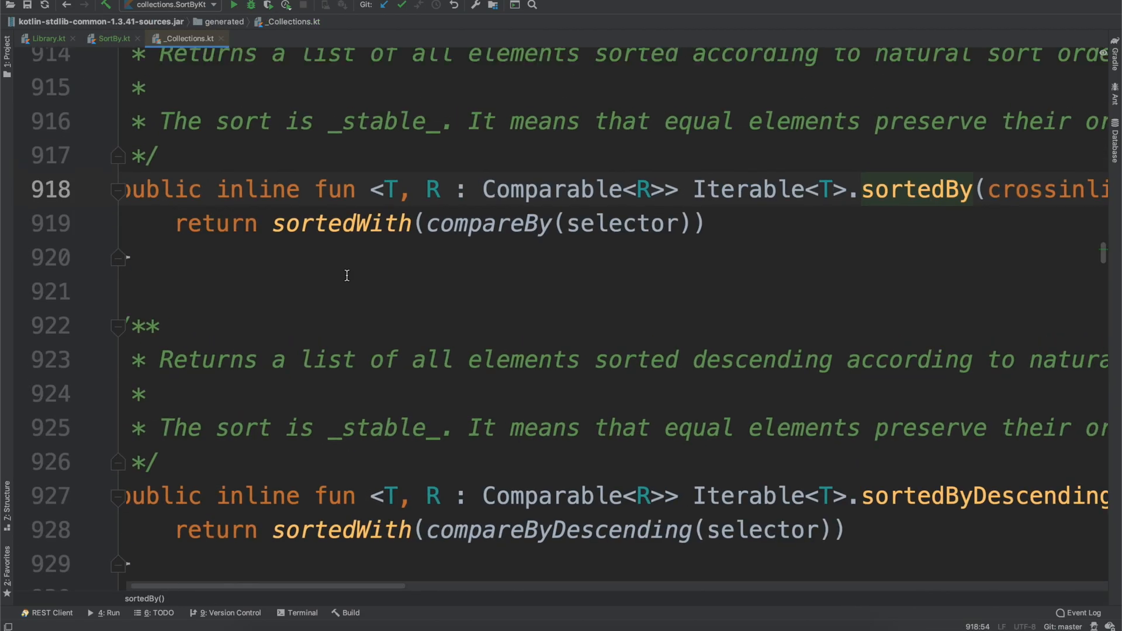
Highlight the Comparable type bound in _Collections.kt, then close that file
double_click(499, 218)
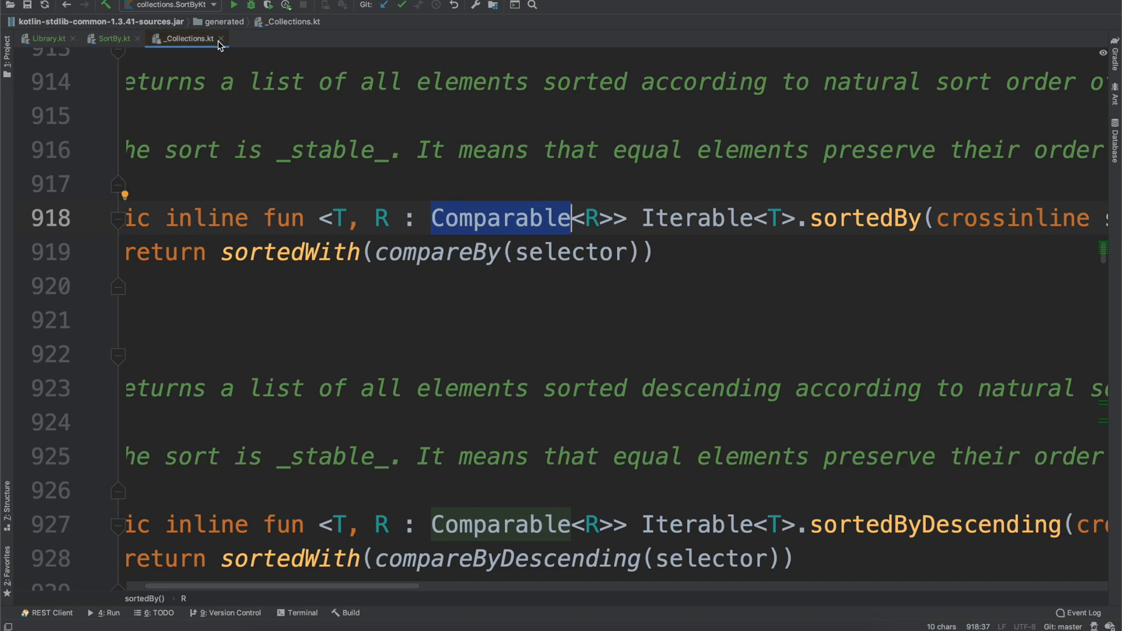
click(220, 39)
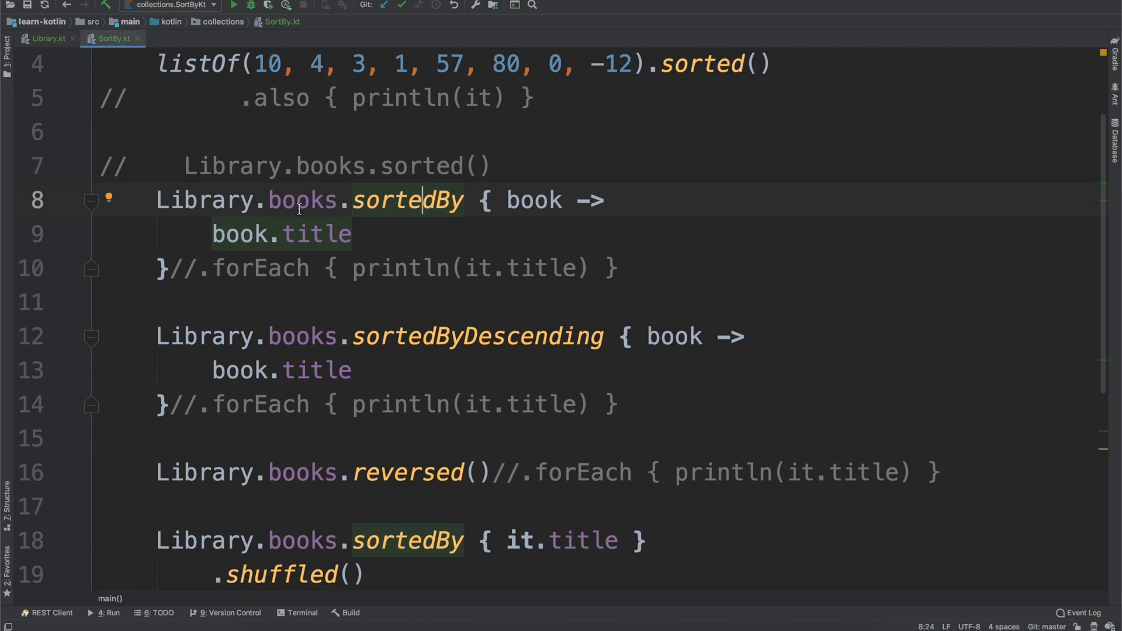
key(Backspace)
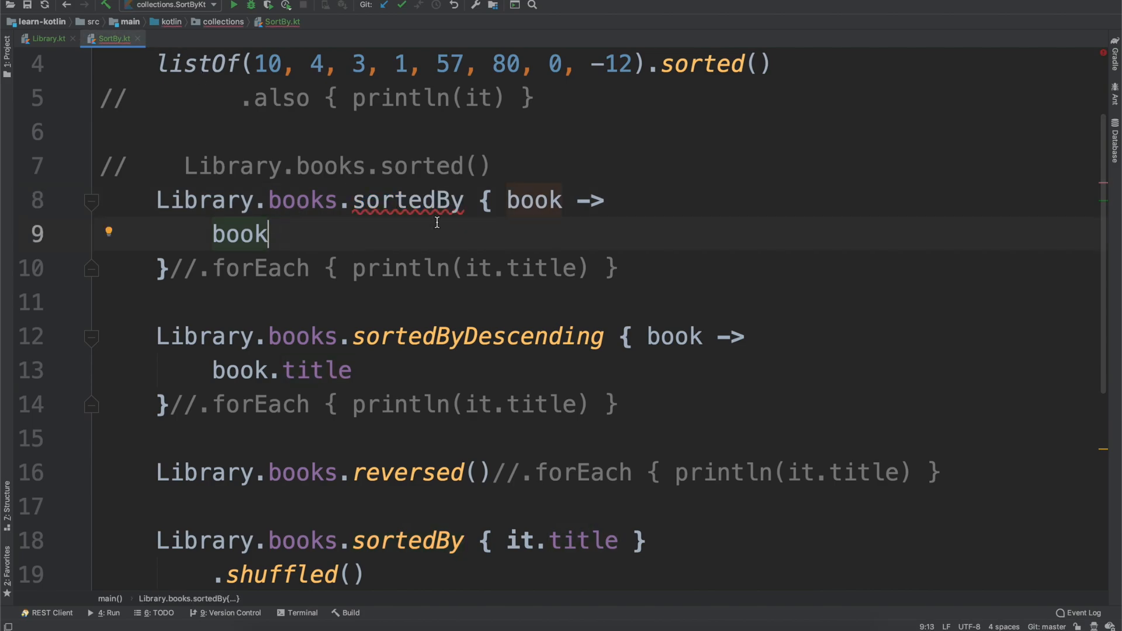
text(.title)
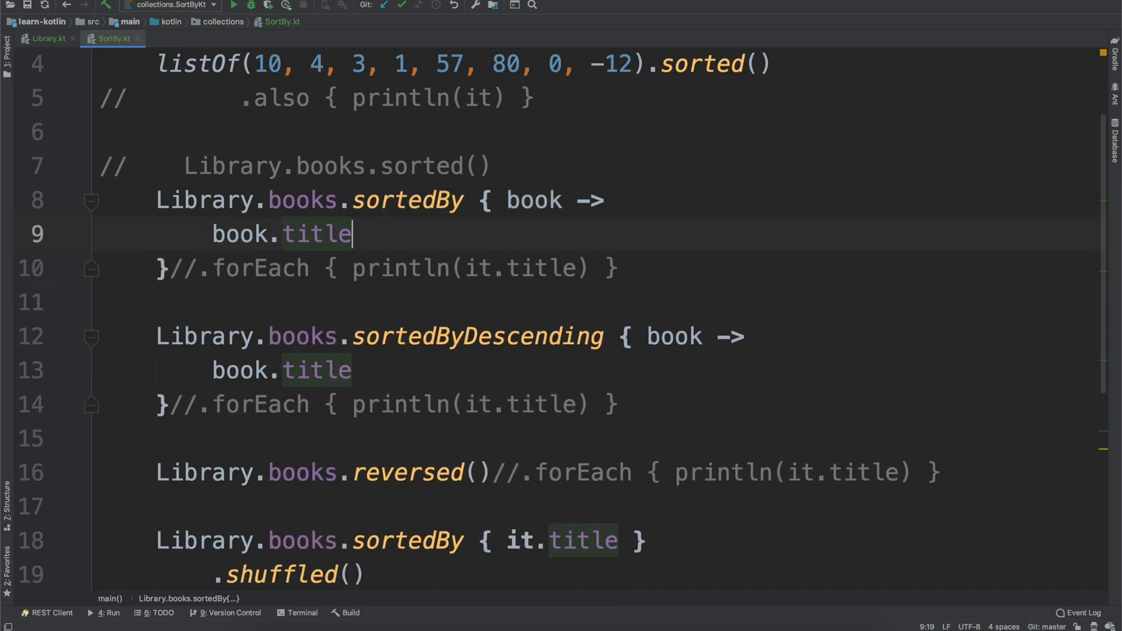
double_click(318, 234)
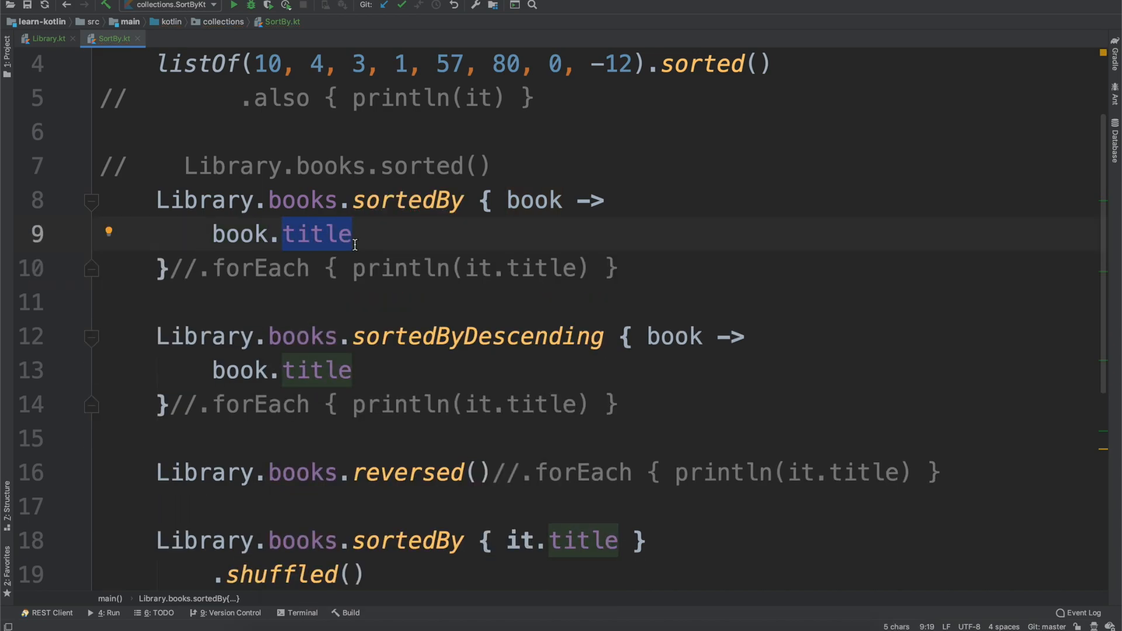